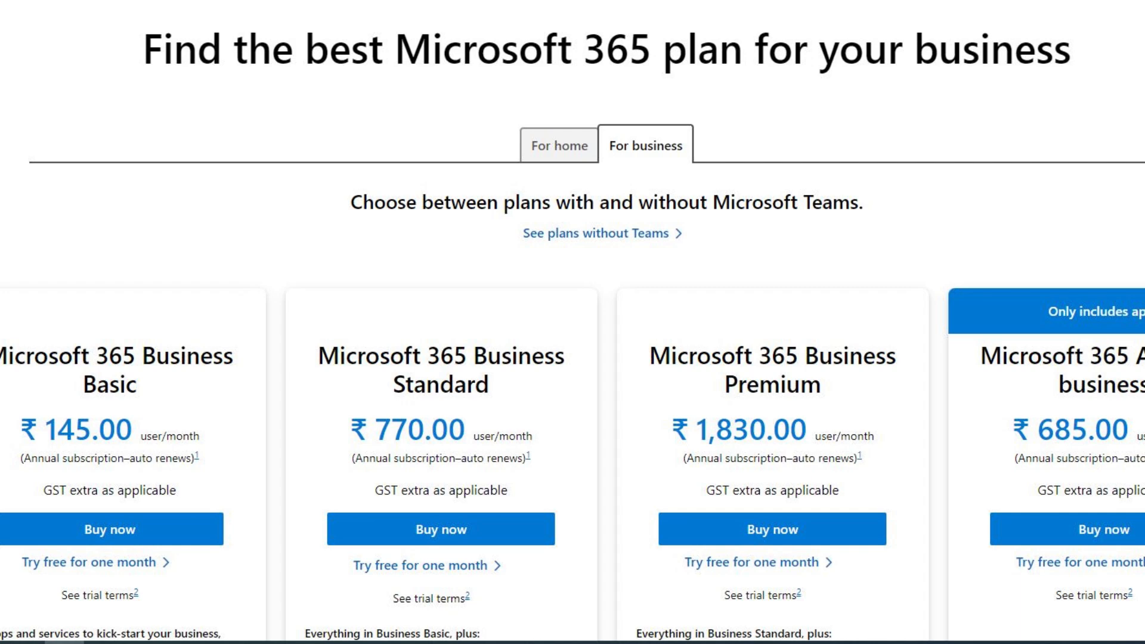
Close the Microsoft 365 business plan pricing page to reach Programs and Features
left_click(234, 12)
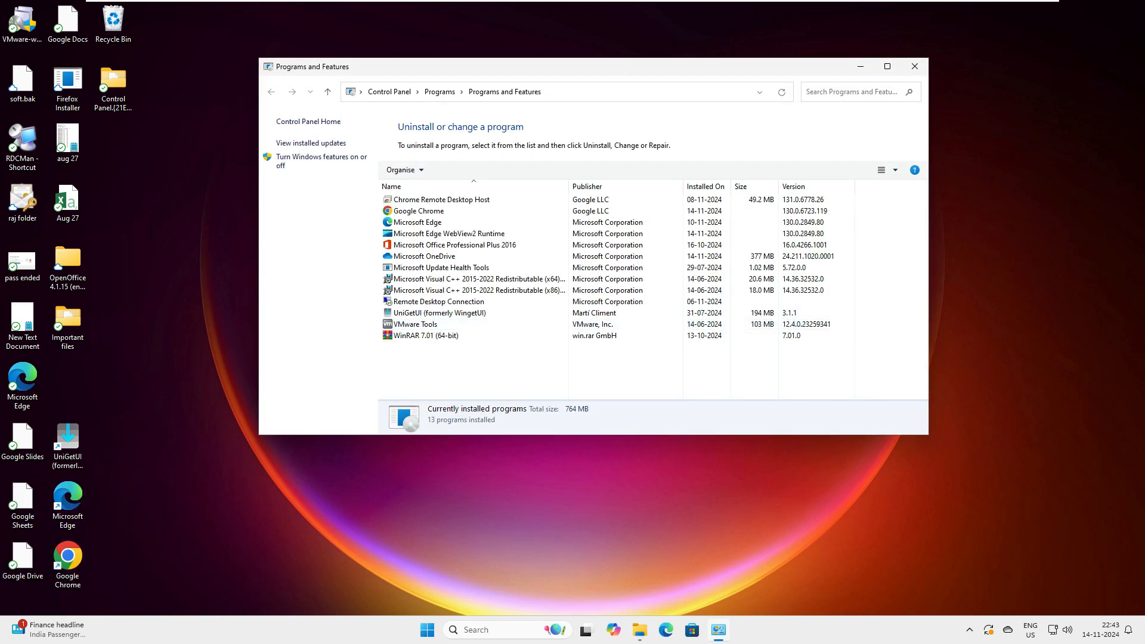
Review installed programs, including Office Professional Plus 2016, then start a new Chrome tab
left_click(423, 257)
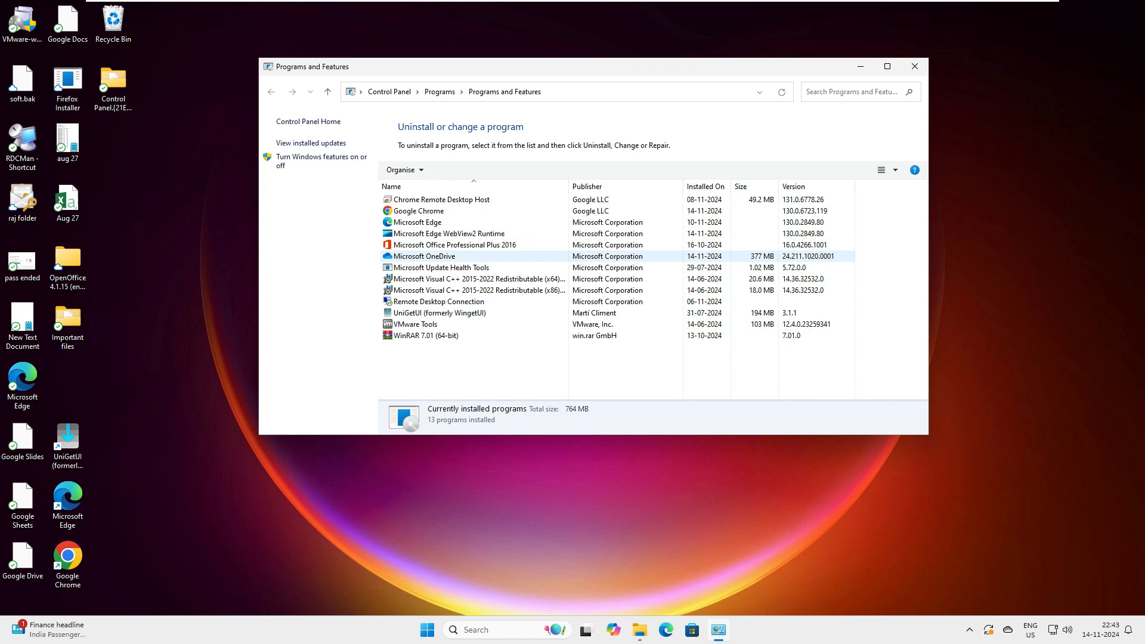
left_click(455, 245)
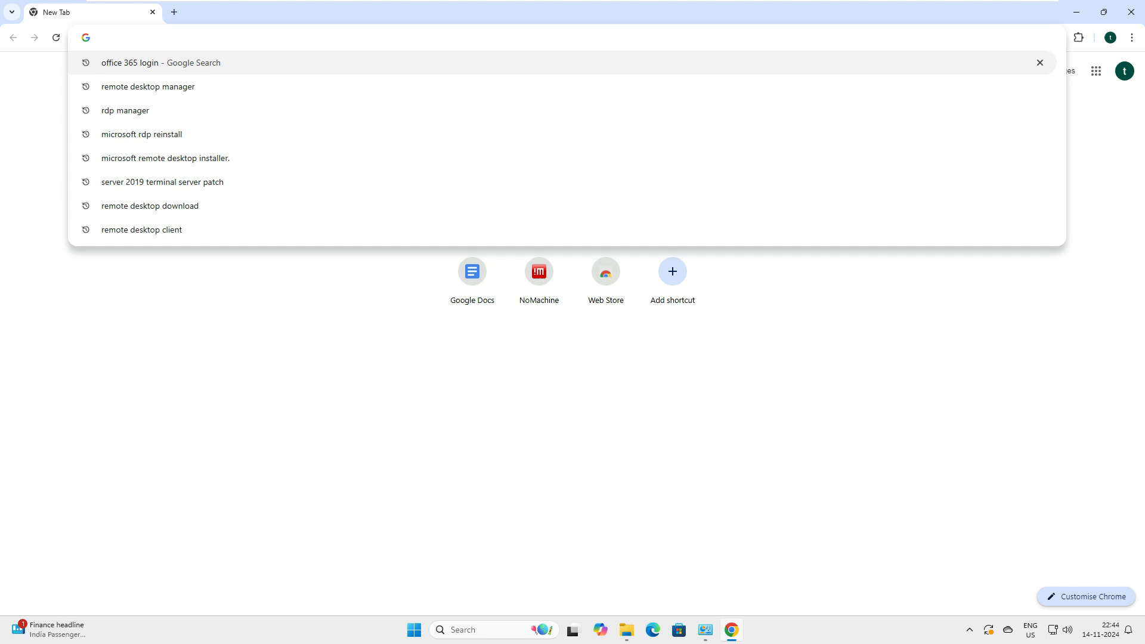
Search 'office 365 login' and open the Microsoft 365: Login result at office.com
left_click(161, 62)
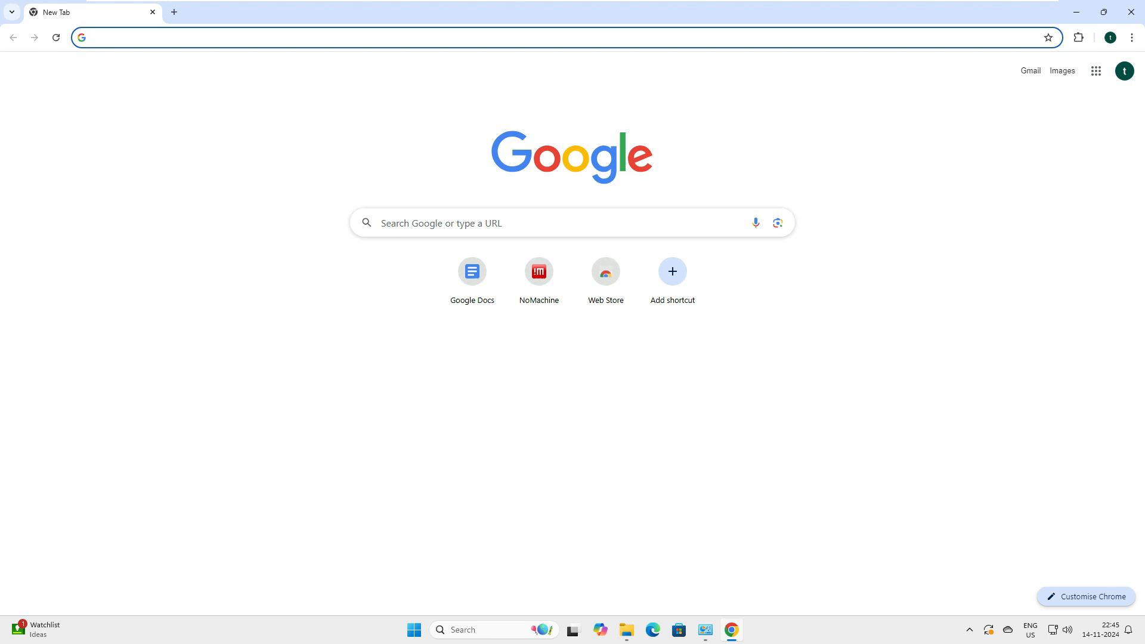
type("office 365 login")
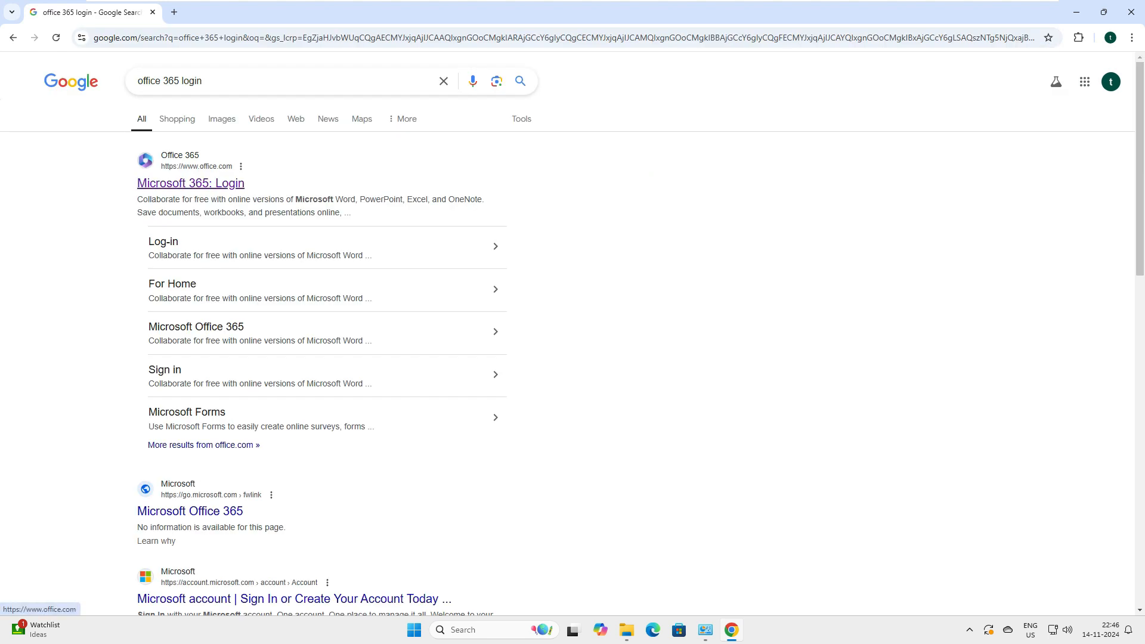
left_click(190, 183)
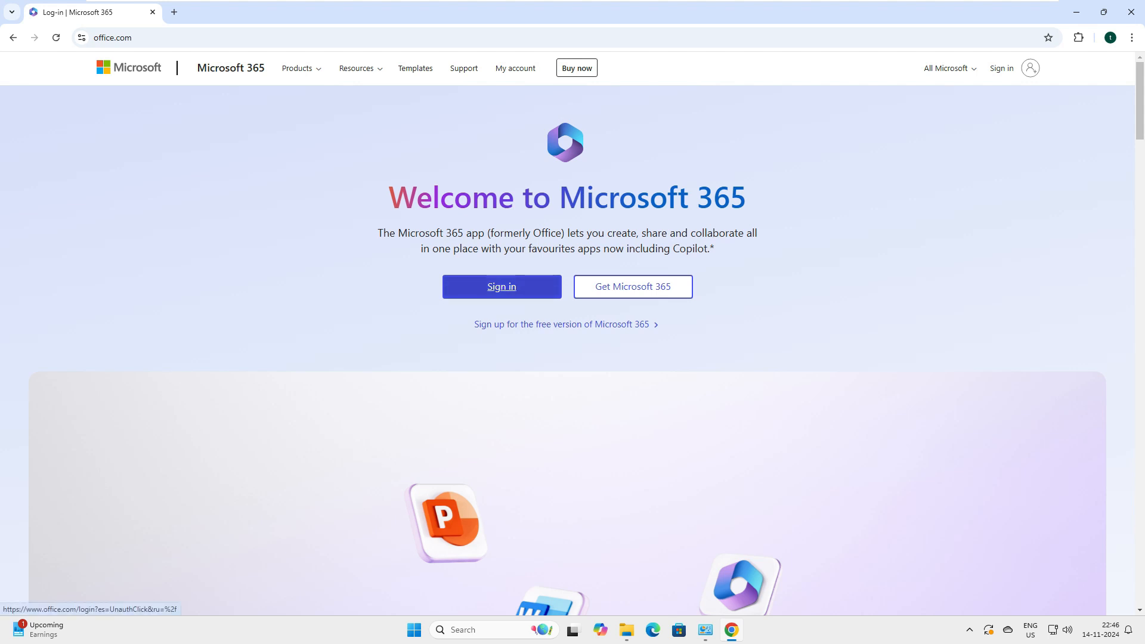
Sign in to the Microsoft 365 account and choose to stay signed in
left_click(501, 286)
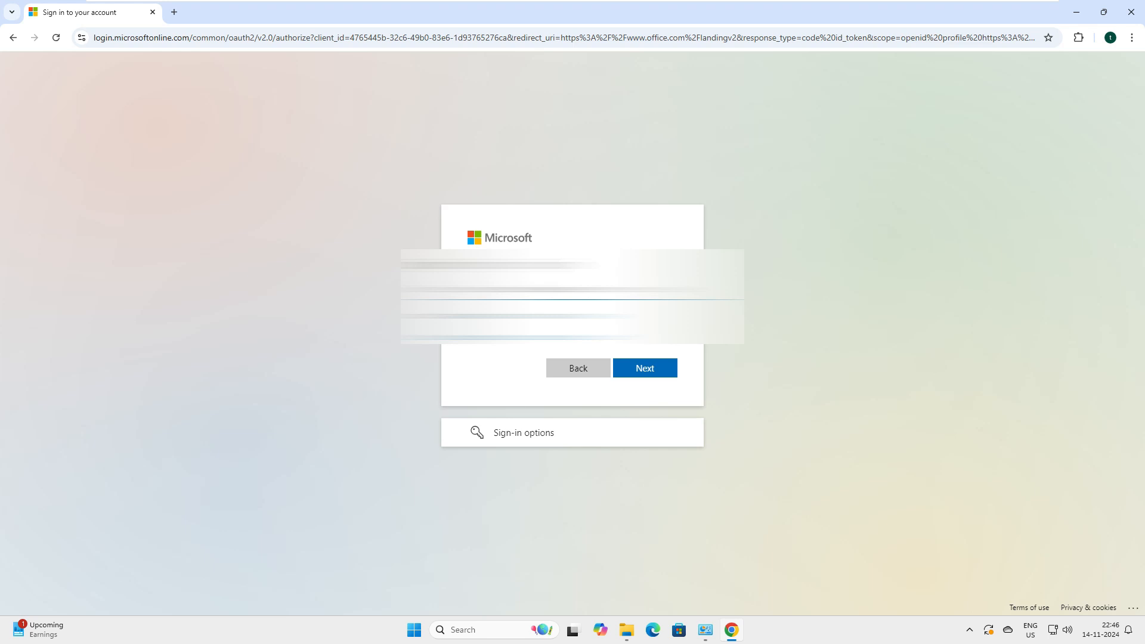
left_click(643, 368)
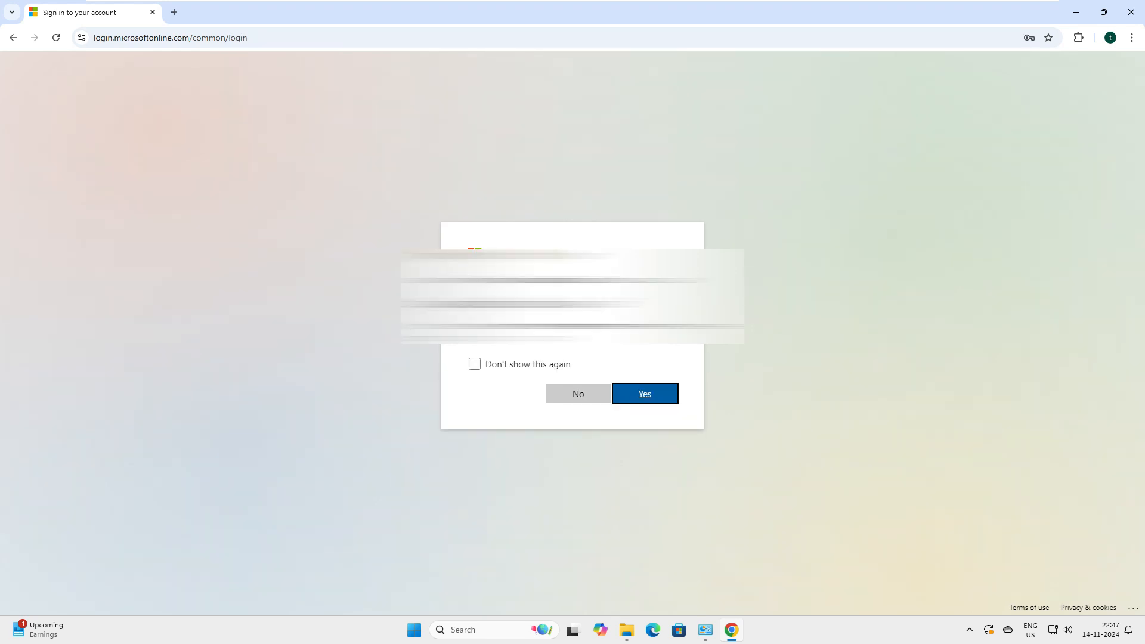
left_click(643, 393)
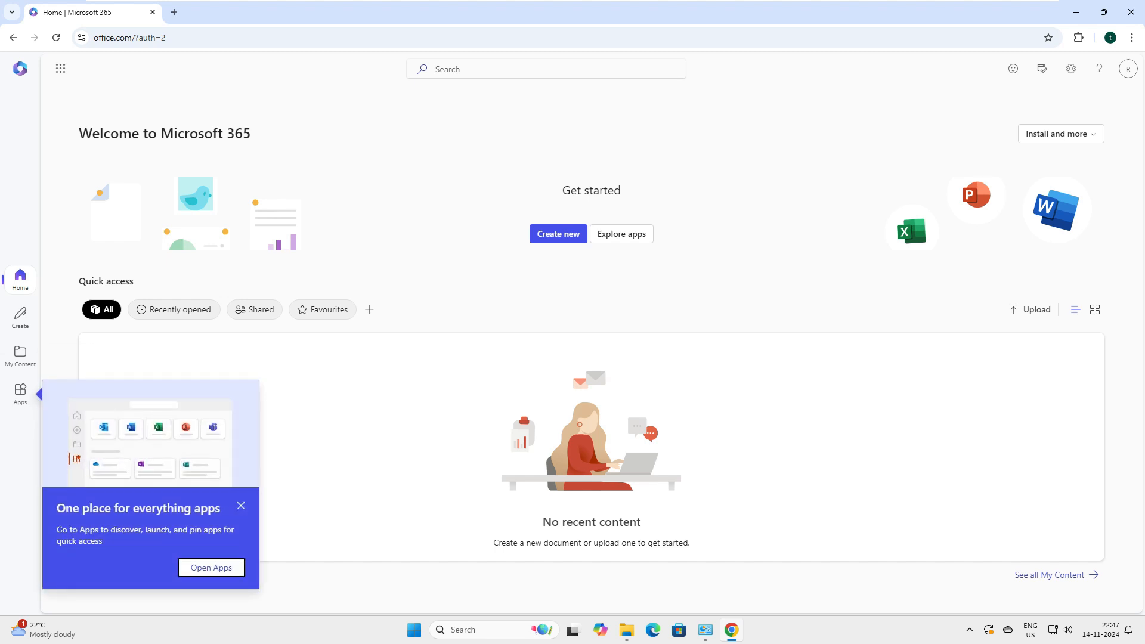
mouse_move(20, 356)
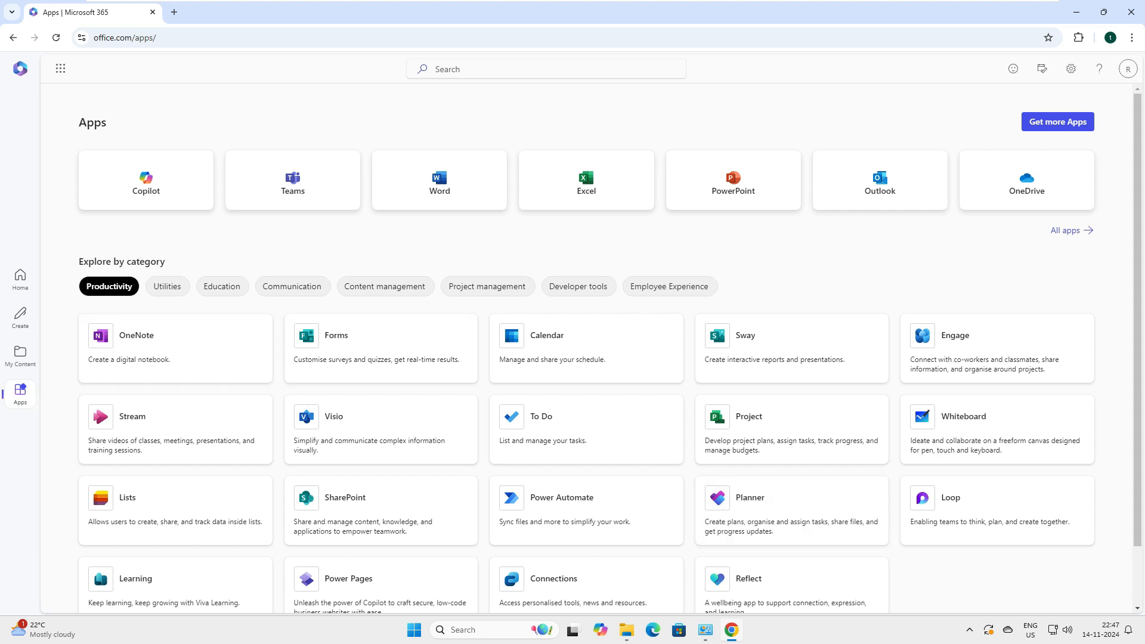
Browse the Utilities and Content management app categories, then show All apps
double_click(121, 262)
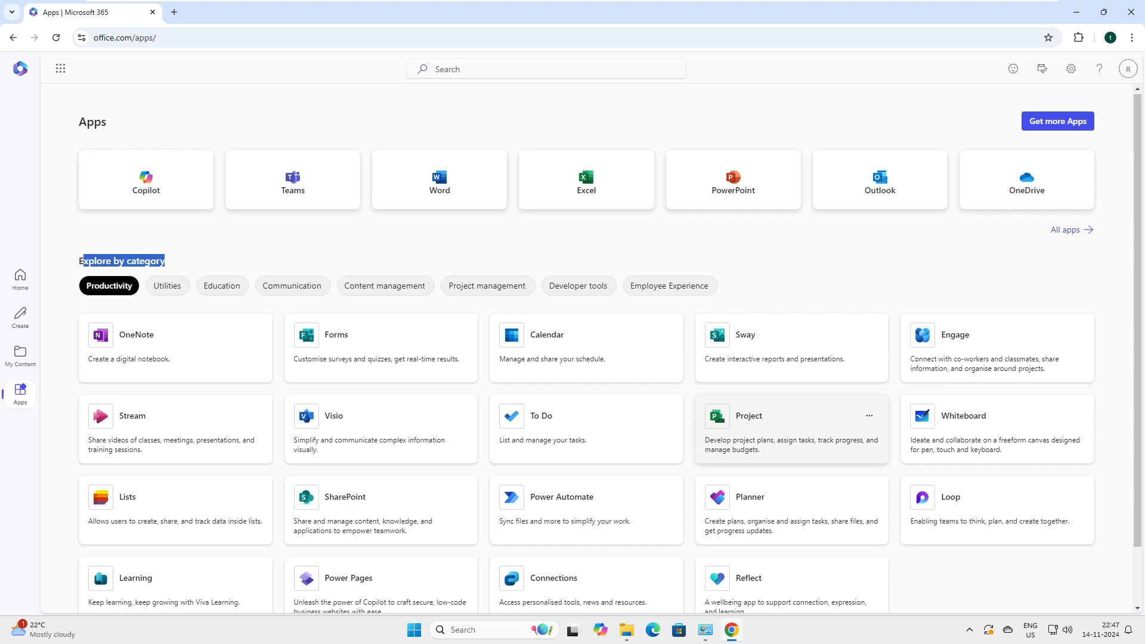
scroll("down", 3)
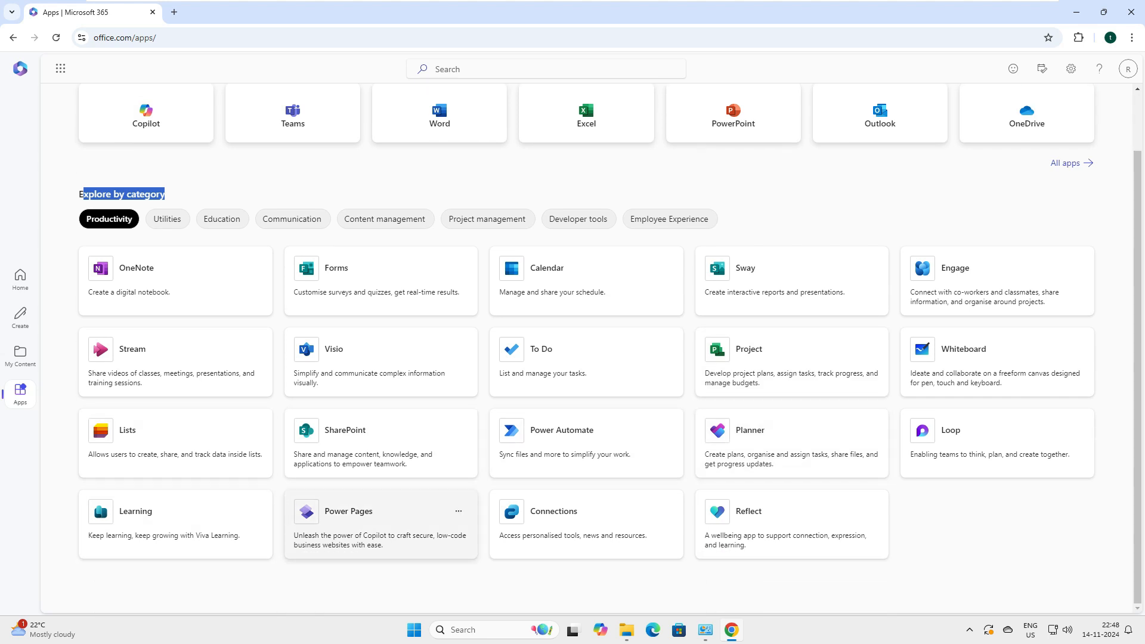
scroll("up", 3)
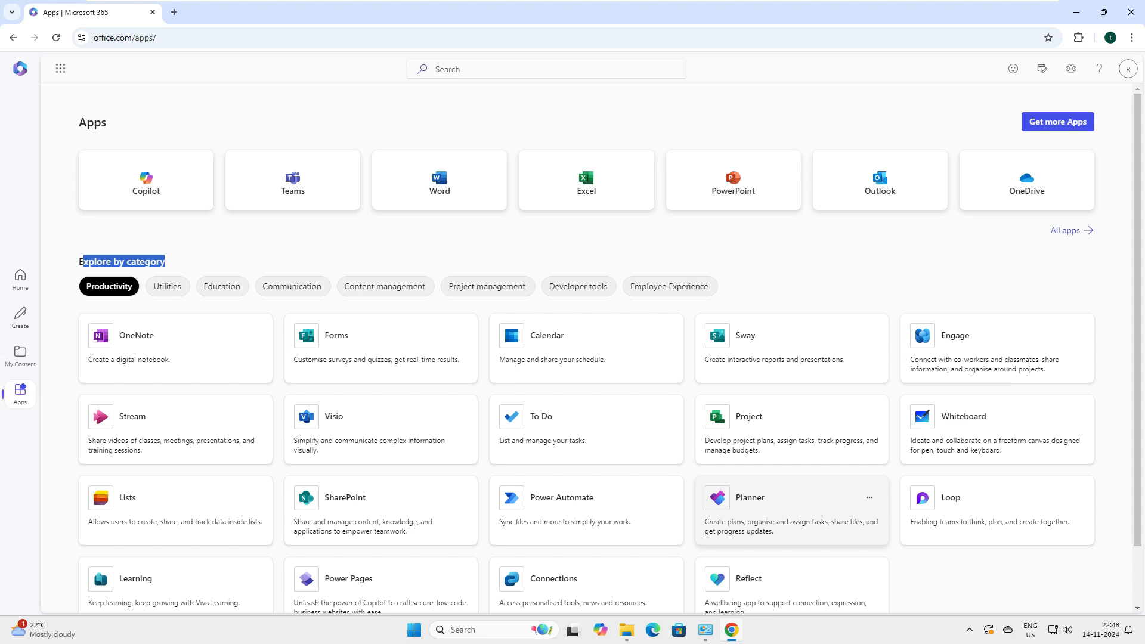
scroll("down", 3)
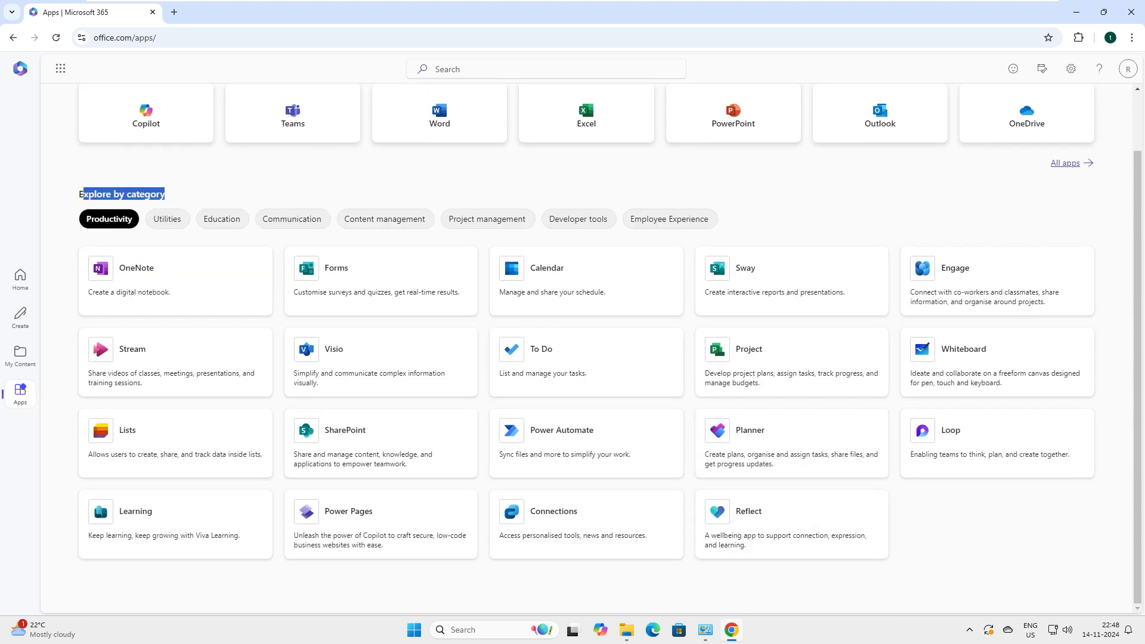
left_click(167, 286)
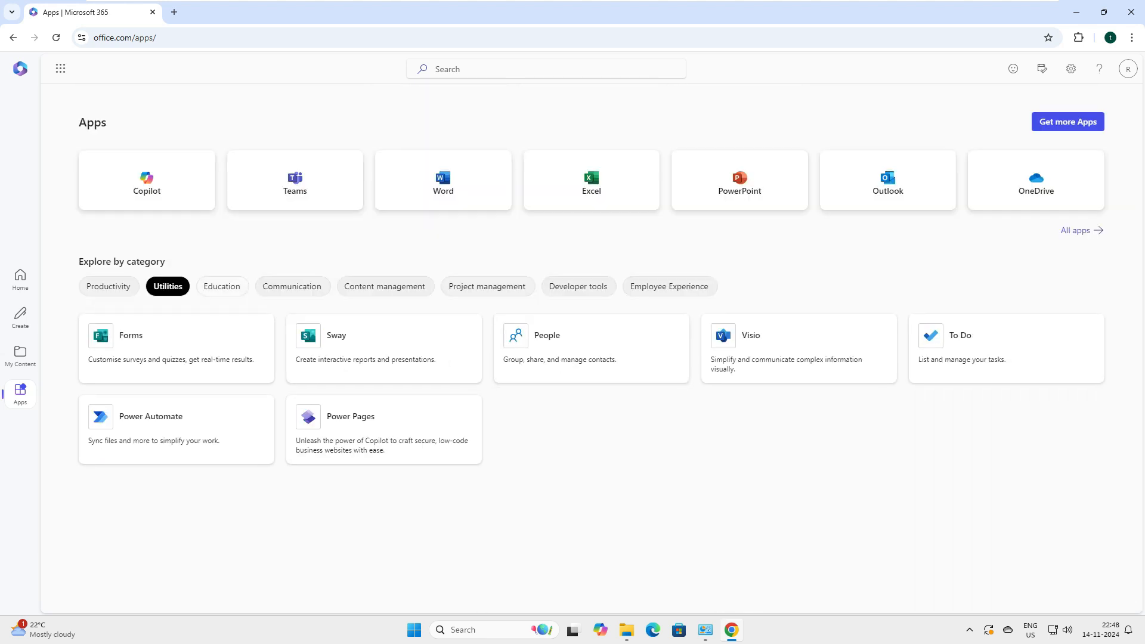
left_click(384, 285)
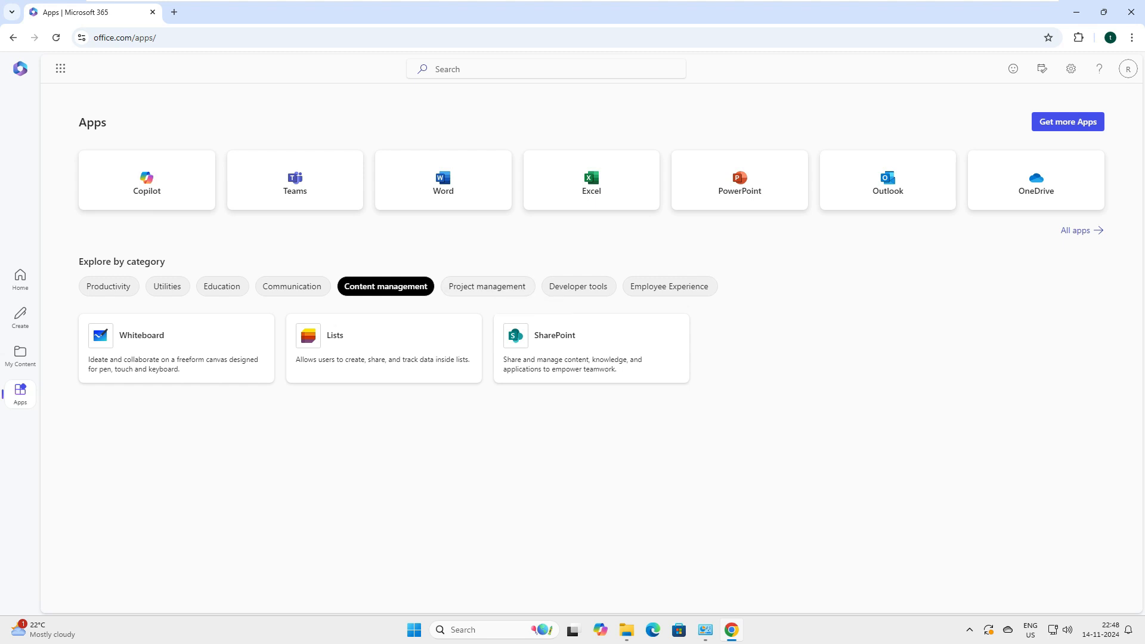
left_click(1080, 230)
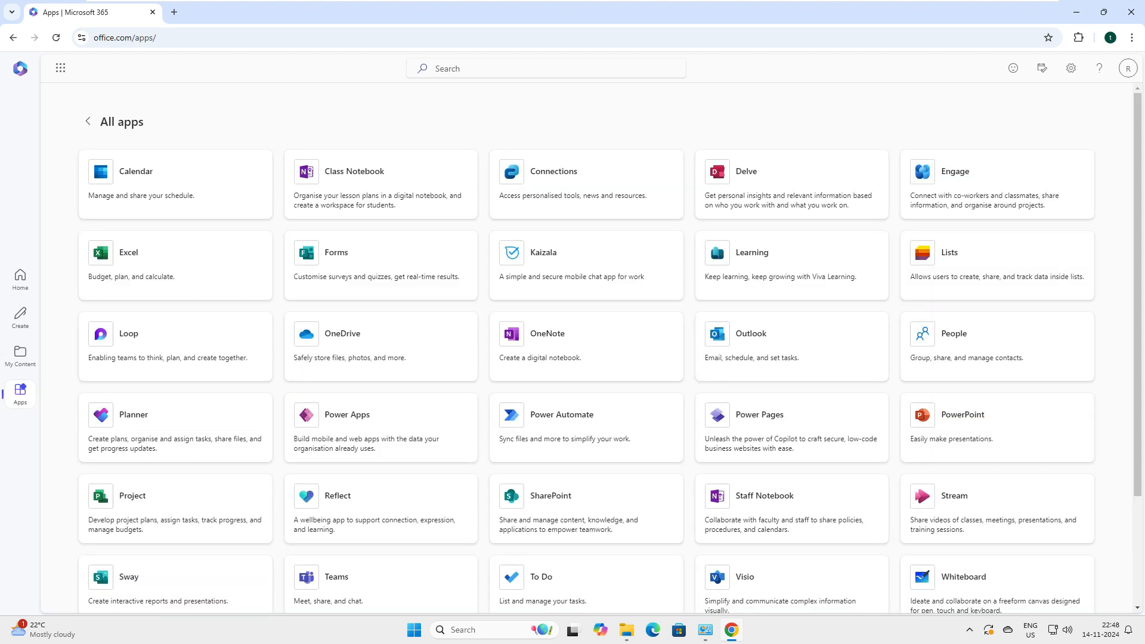
Scroll the All apps list, then return Home from the left rail
scroll("down", 3)
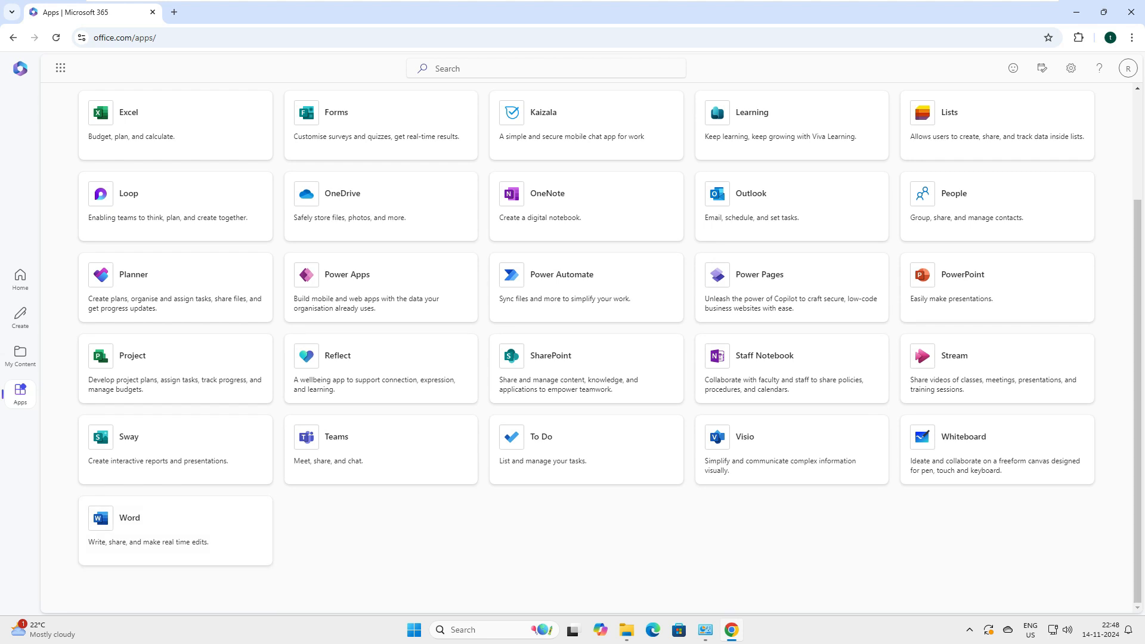
left_click(20, 393)
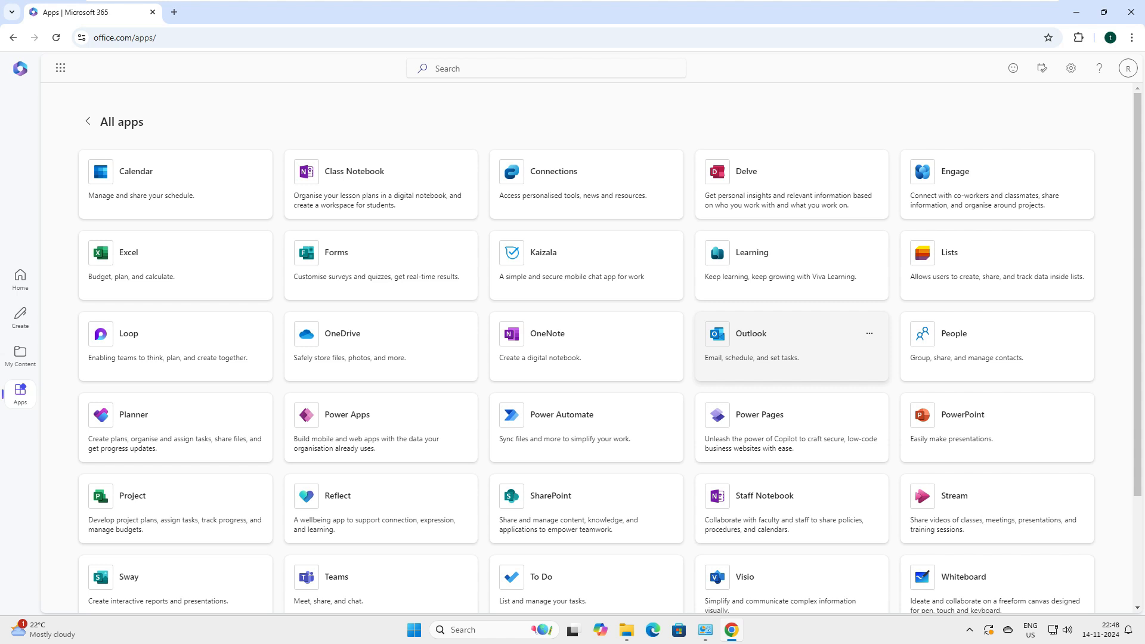
scroll("down", 3)
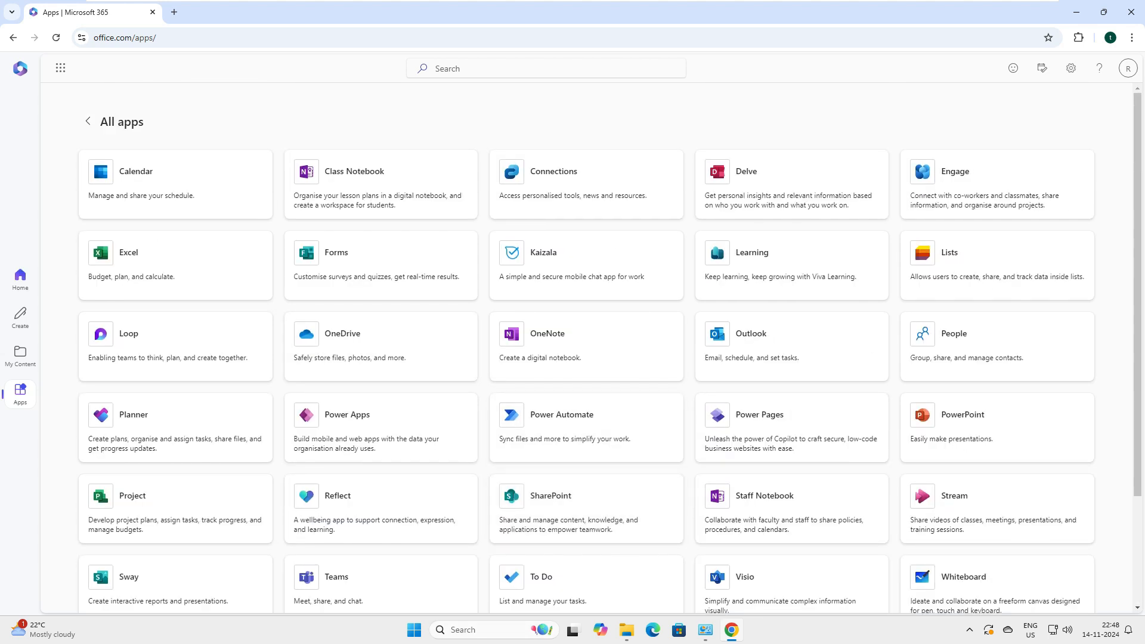
left_click(21, 280)
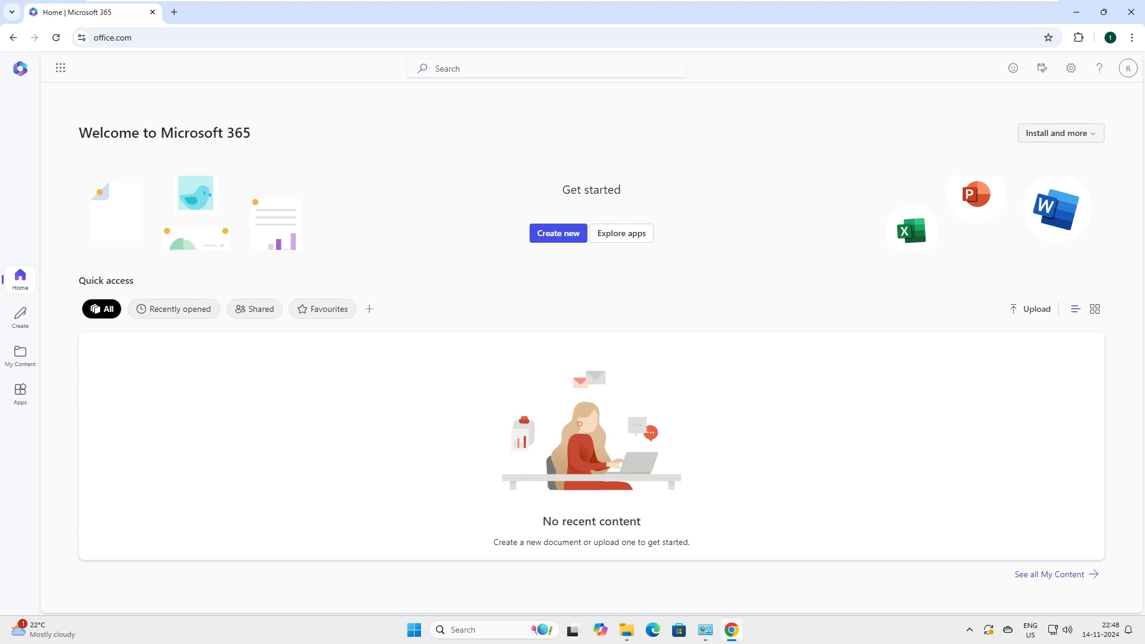
Choose Install and more > Install Microsoft 365 apps, opening My account
left_click(1060, 134)
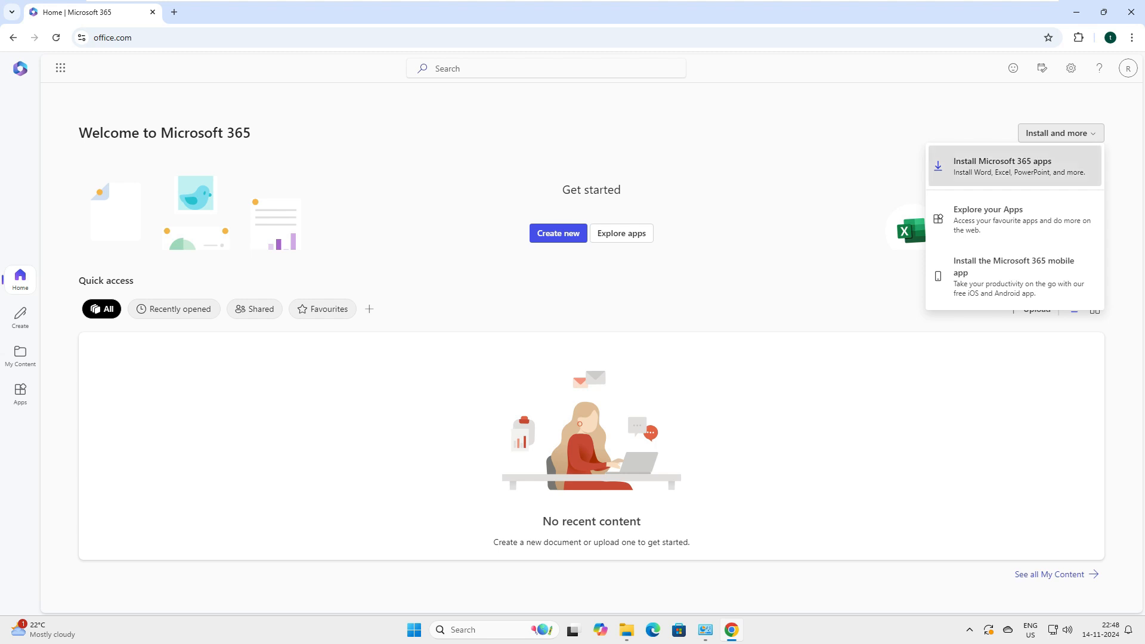
left_click(1002, 165)
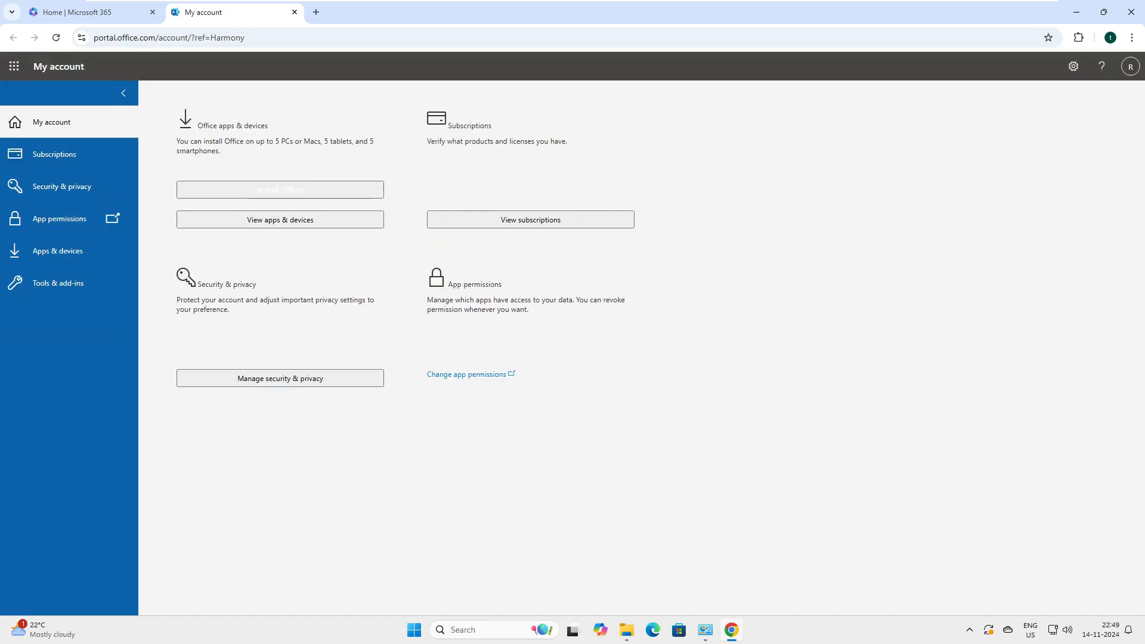
Open Chrome's download history and launch the Microsoft 365 installer
double_click(254, 120)
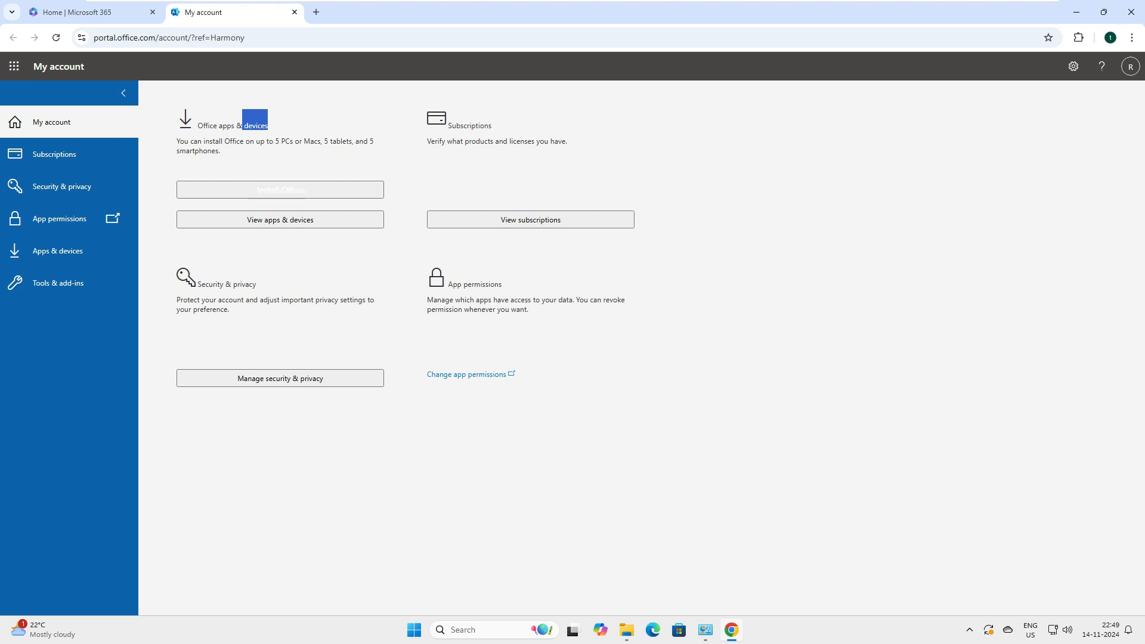
left_click(1132, 37)
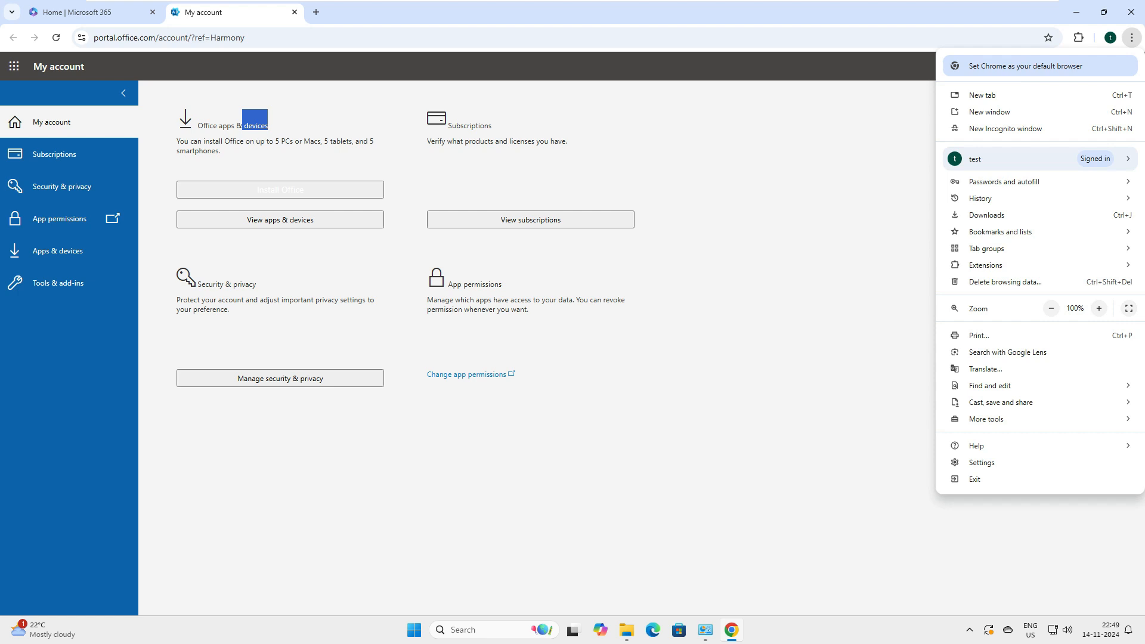
left_click(987, 215)
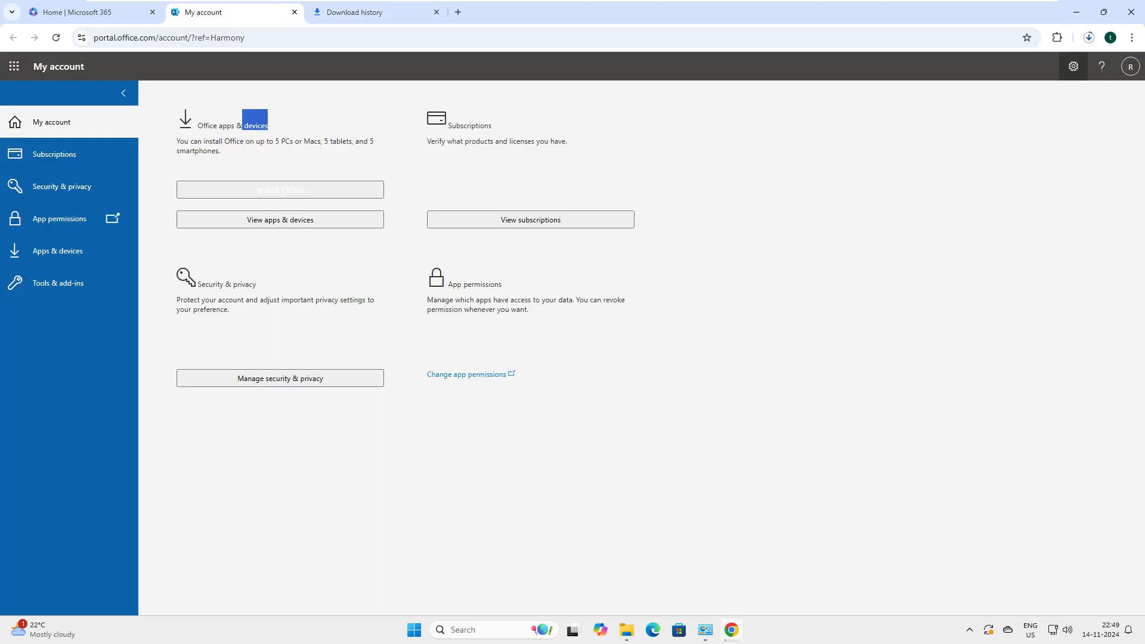
left_click(1088, 37)
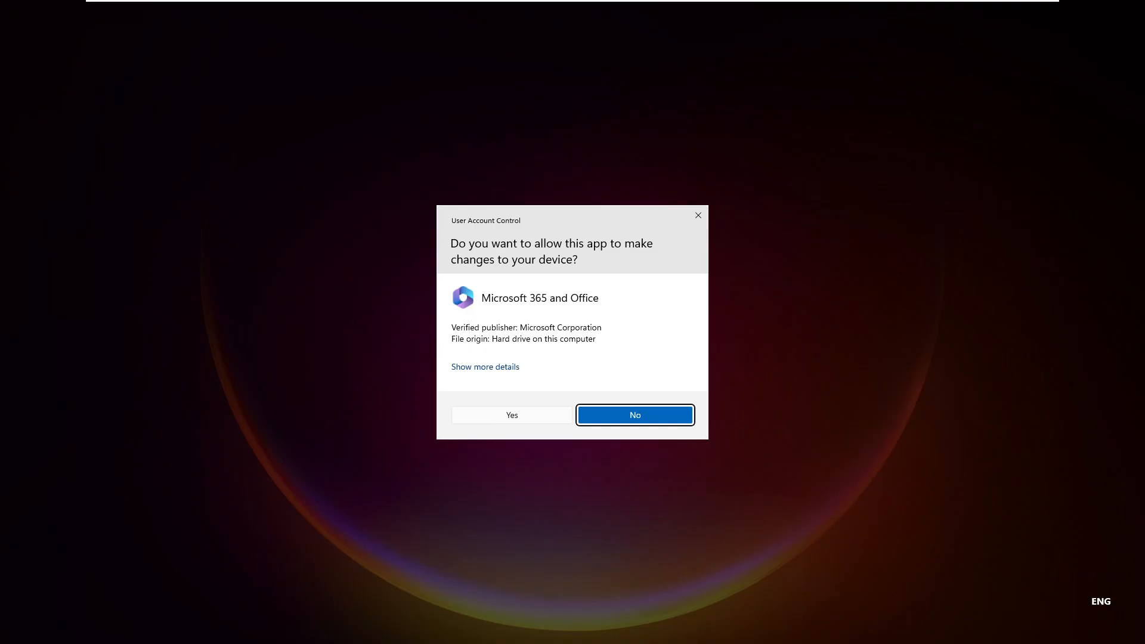
Allow setup changes, then dismiss the Office Professional Plus 2016 conflict report
left_click(635, 415)
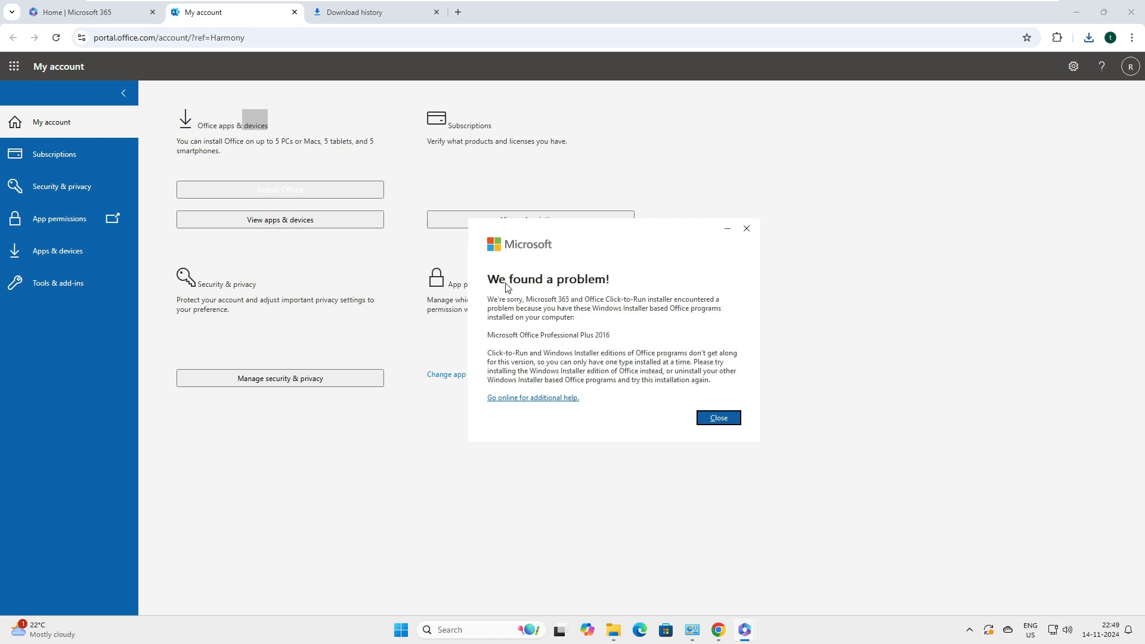
left_click_drag(614, 244, 553, 247)
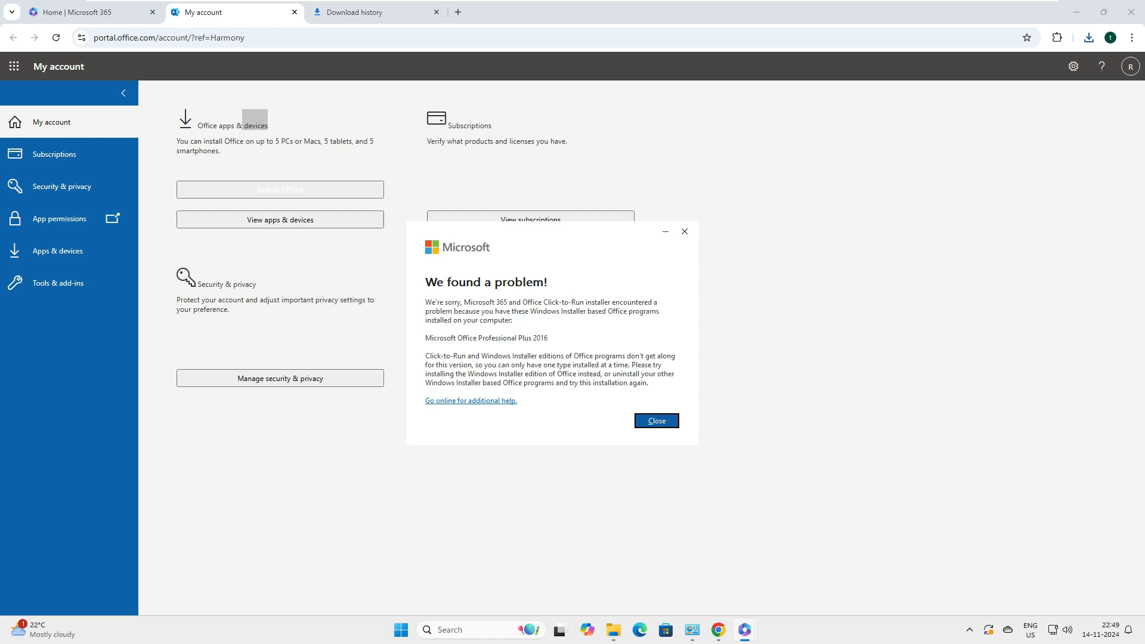
left_click(654, 420)
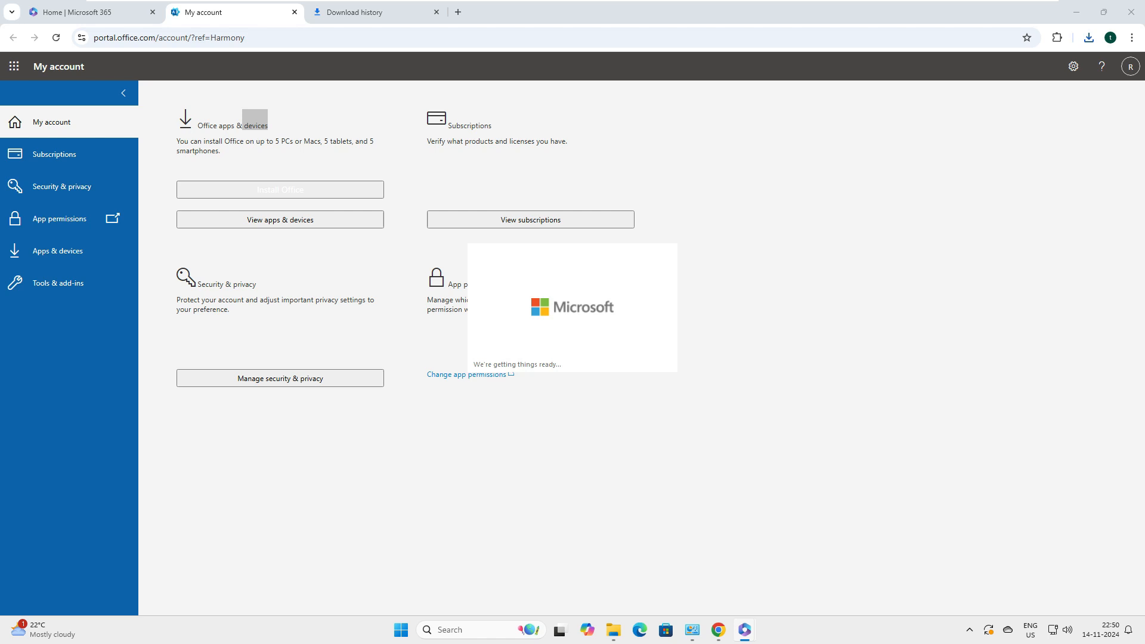
Uninstall Microsoft Office Professional Plus 2016 and close the success message
right_click(453, 244)
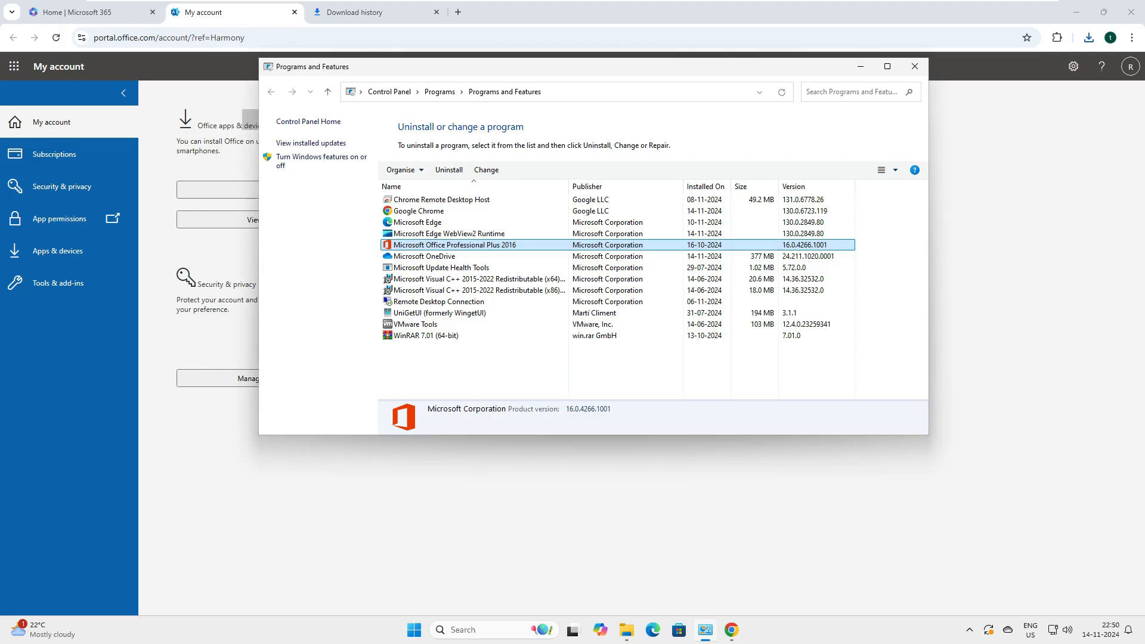
left_click(485, 170)
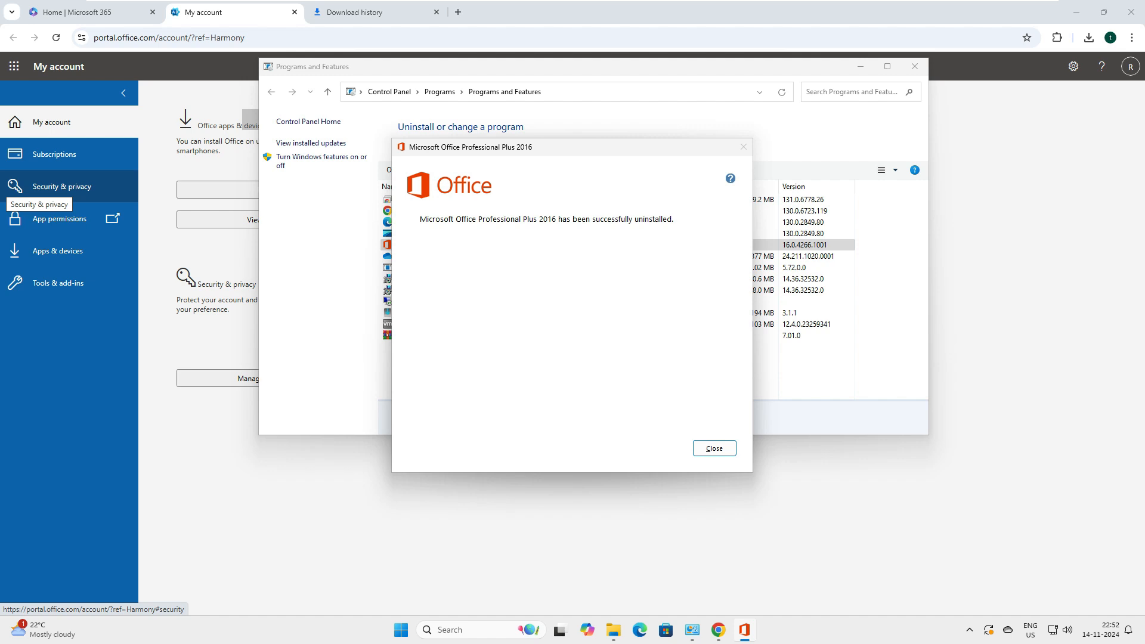
left_click(713, 448)
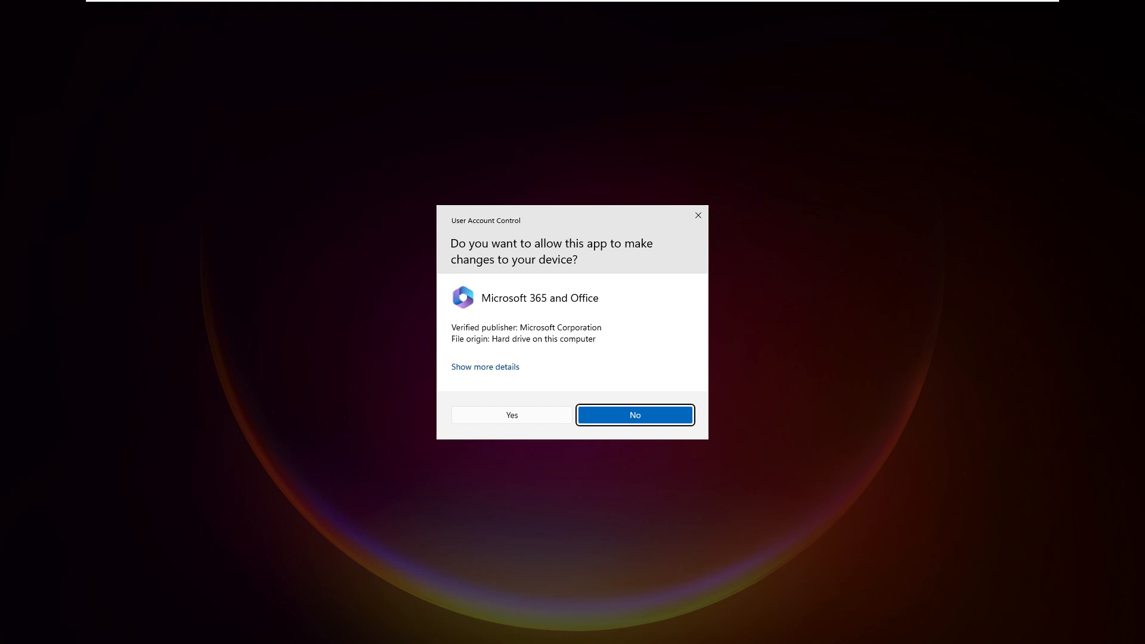
Allow Microsoft 365 setup through User Account Control, then bring the Microsoft 365 home tab forward
left_click(634, 415)
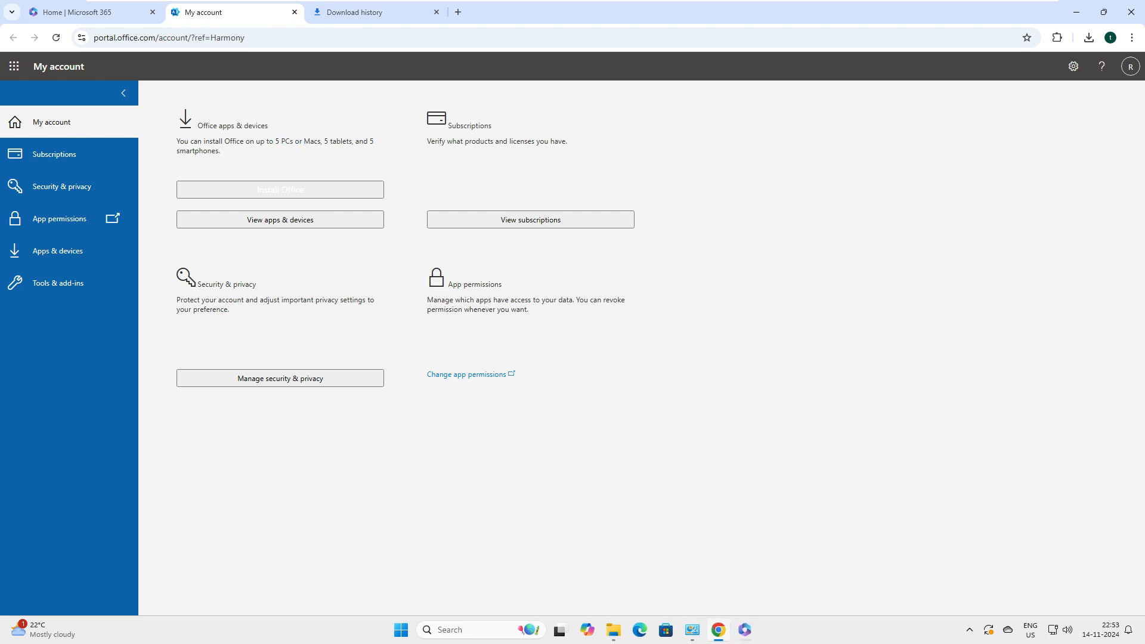
left_click_drag(176, 141, 221, 150)
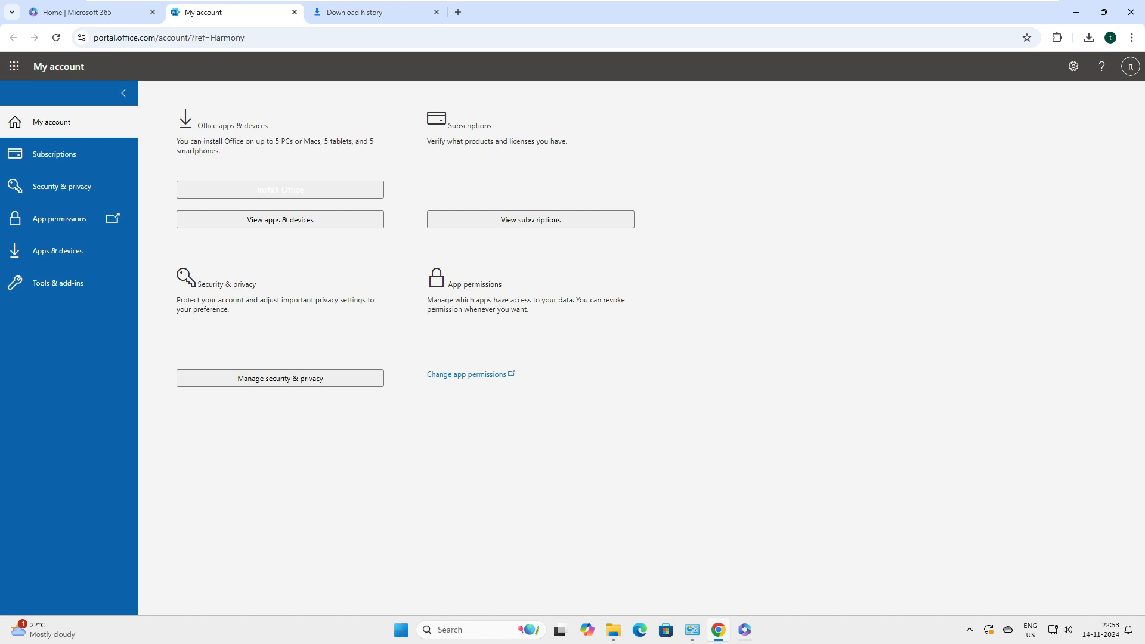
left_click_drag(189, 141, 292, 141)
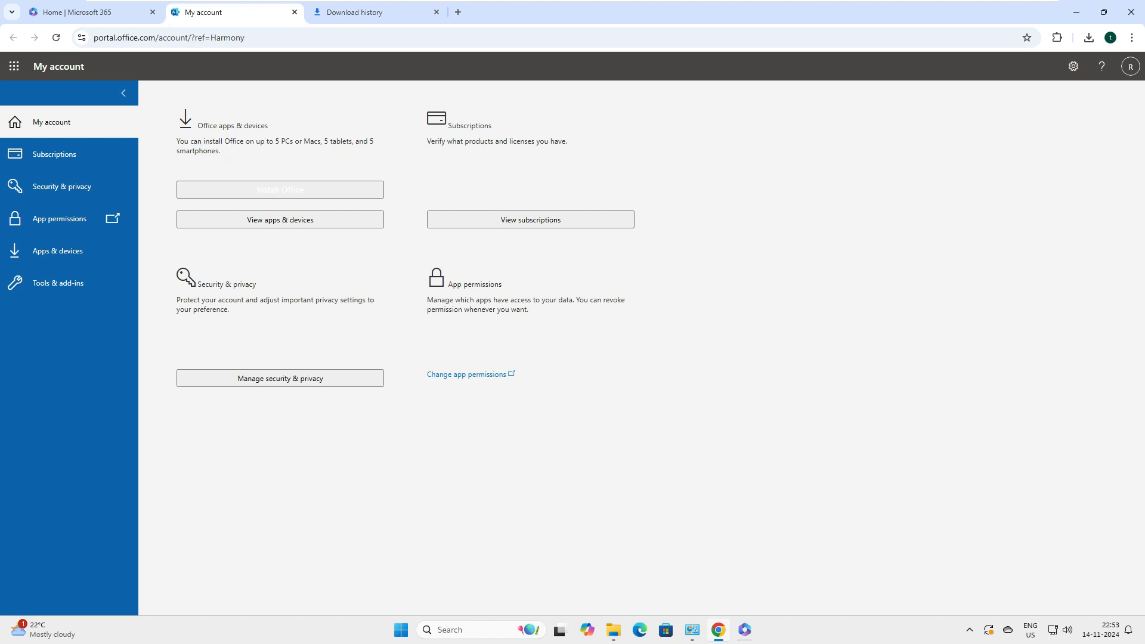
left_click(279, 189)
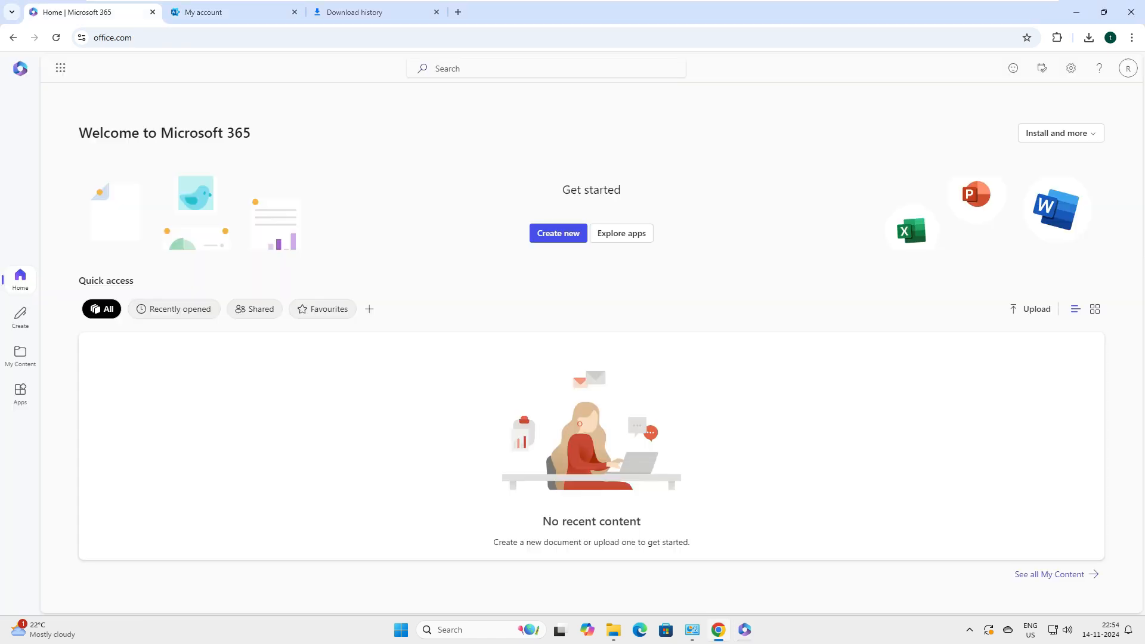
Open the Microsoft 365 mobile app QR page via Install and more, then return to My account
left_click(1060, 133)
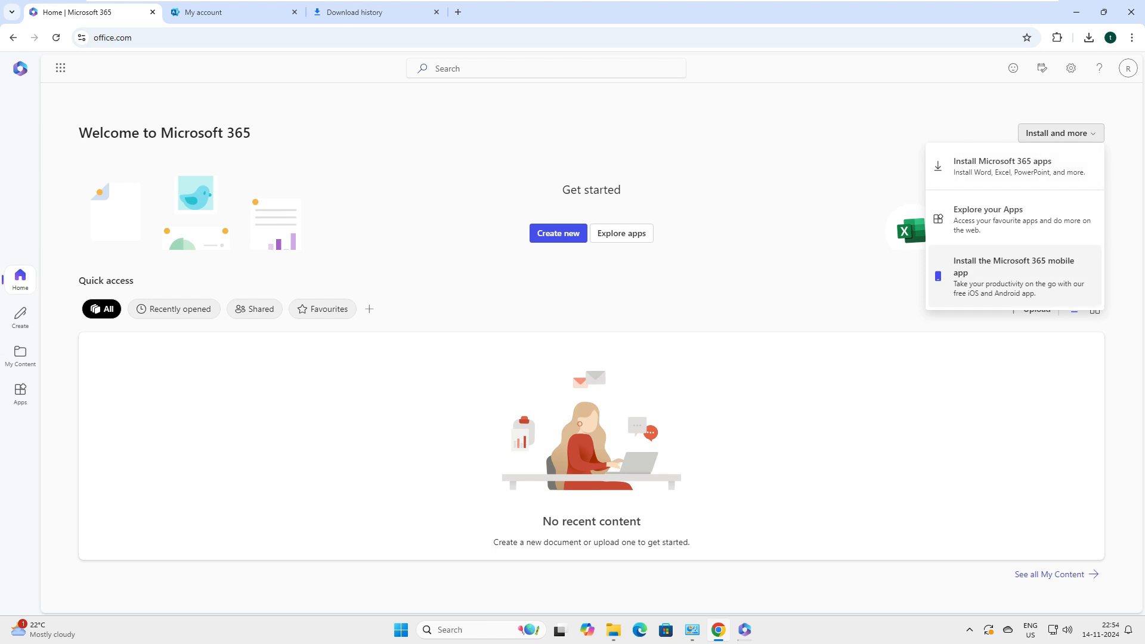
left_click(1060, 133)
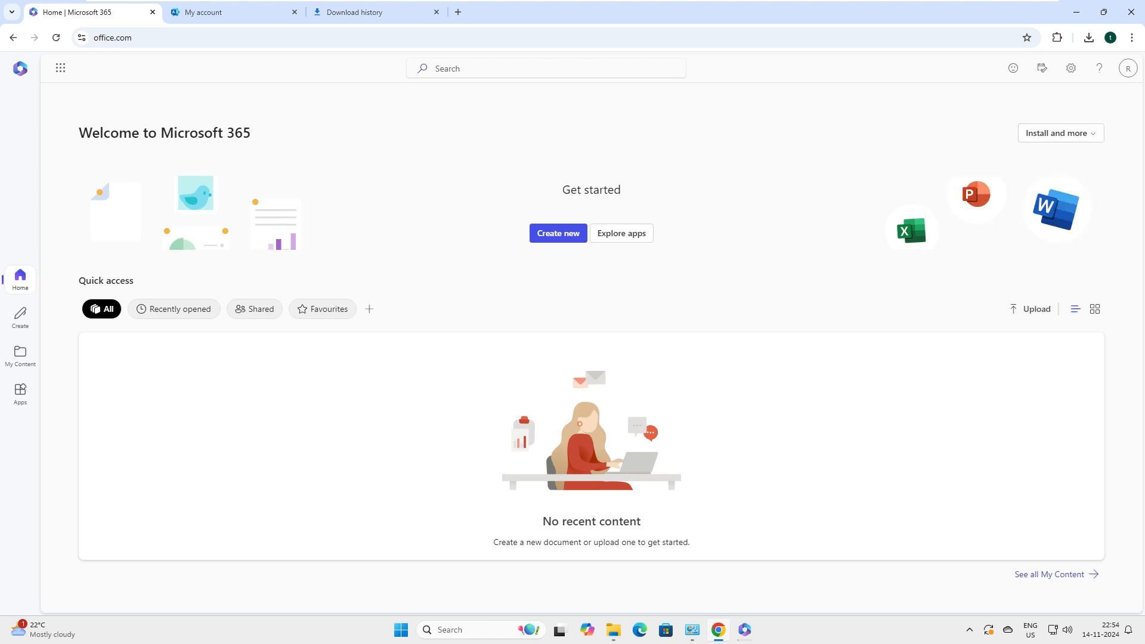
left_click(1061, 134)
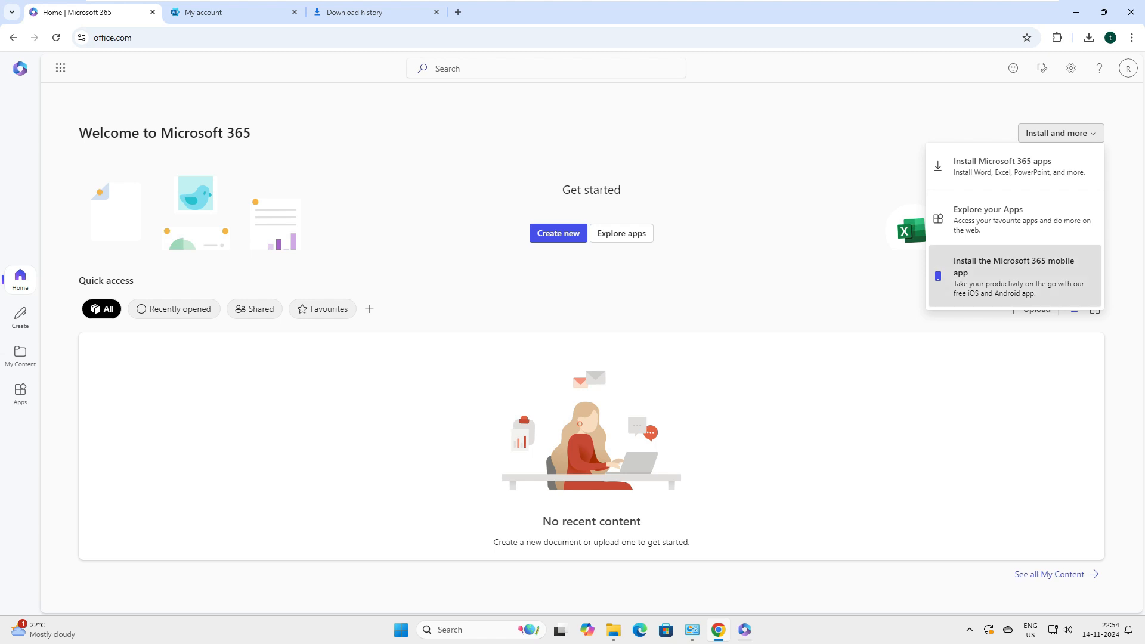
left_click(1013, 279)
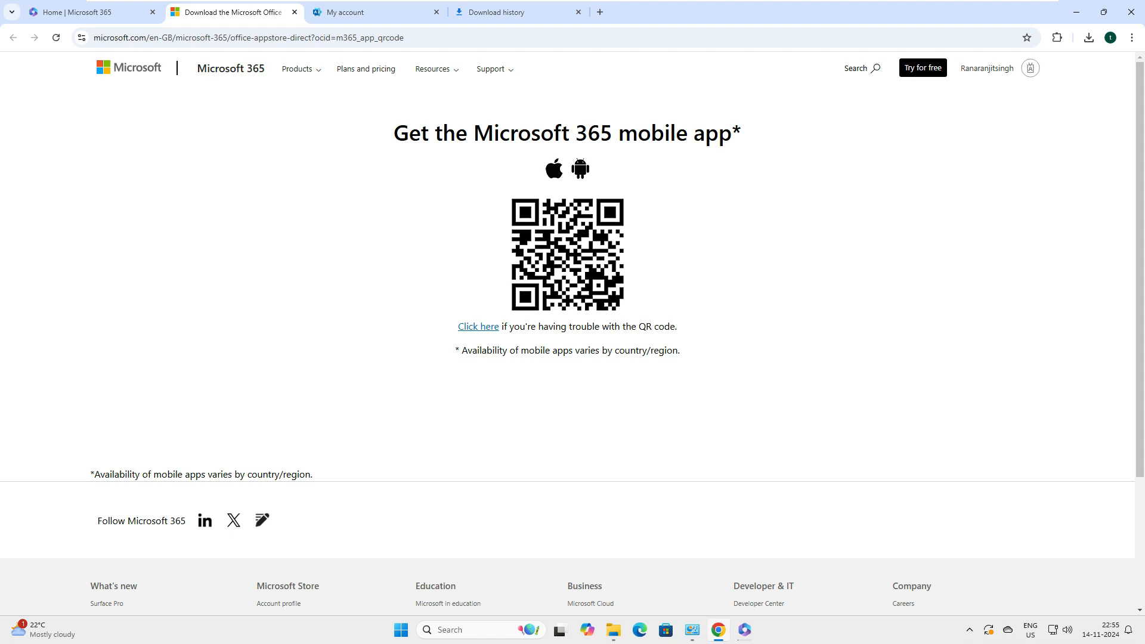
left_click(375, 12)
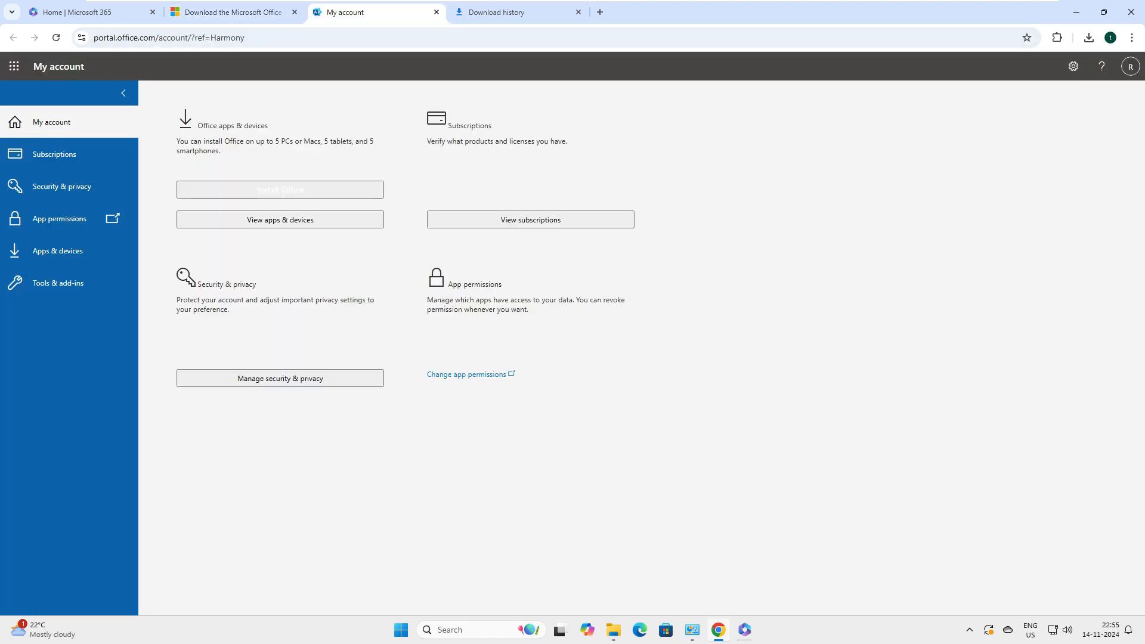
Install Office from Apps & devices and close the 'You're all set!' notice
left_click(61, 186)
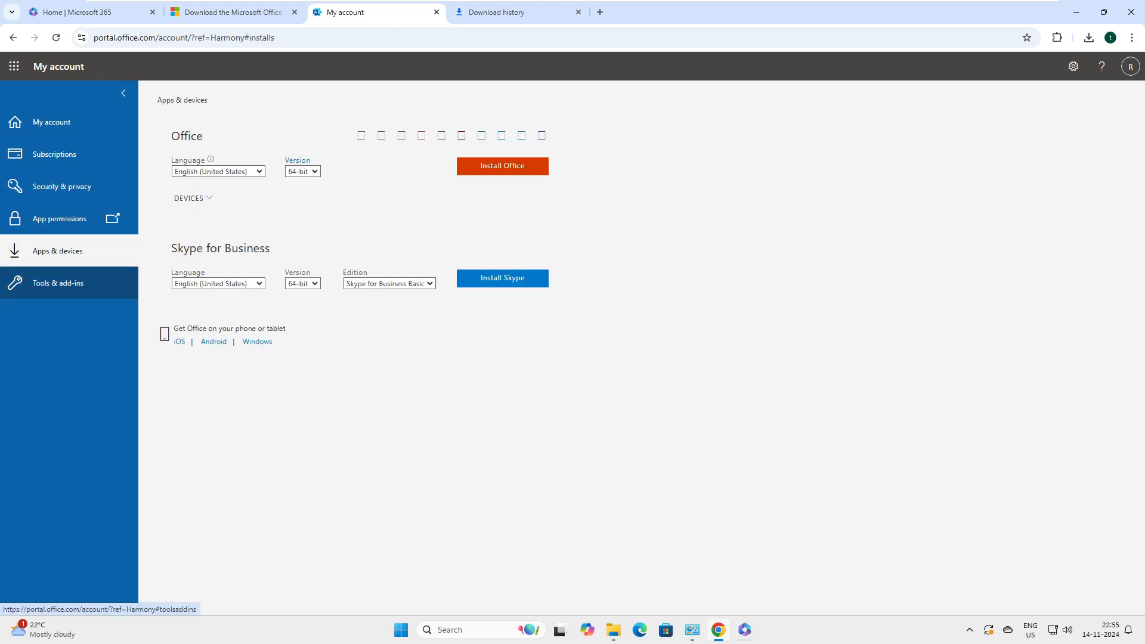
left_click(501, 166)
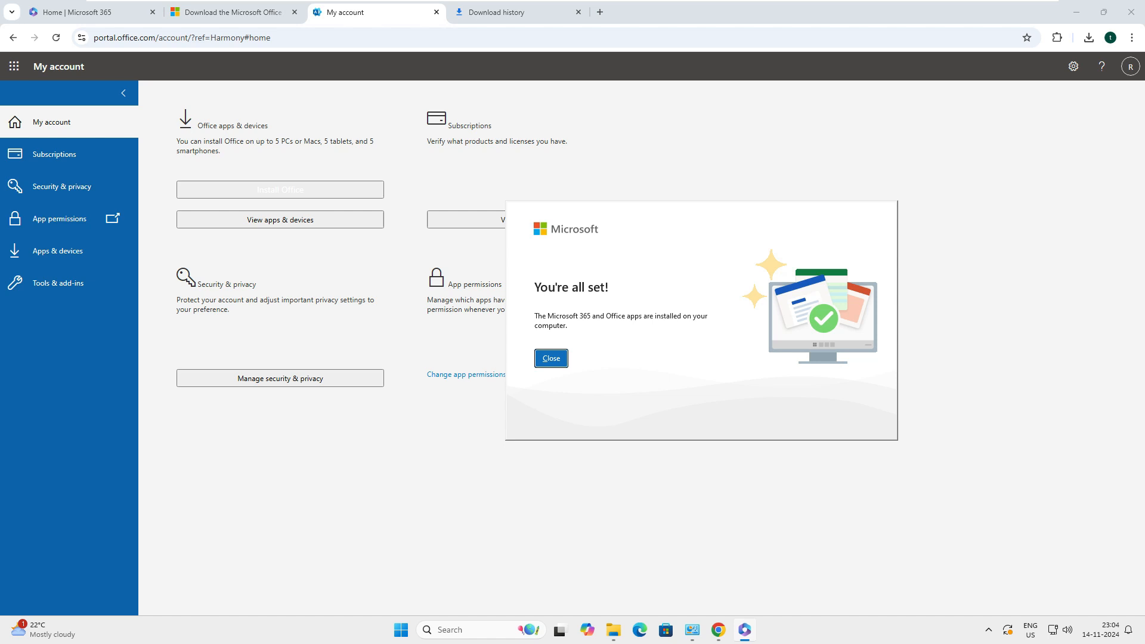
left_click(550, 358)
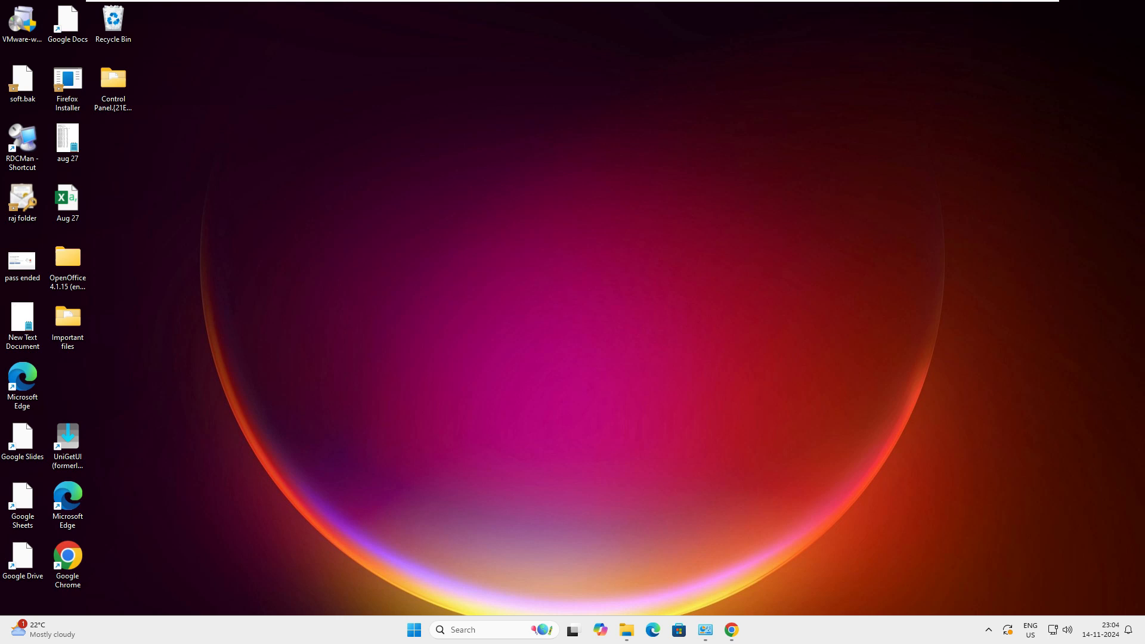
Select Microsoft 365 Apps for enterprise - en-us in Programs and Features, then launch Excel
left_click(68, 203)
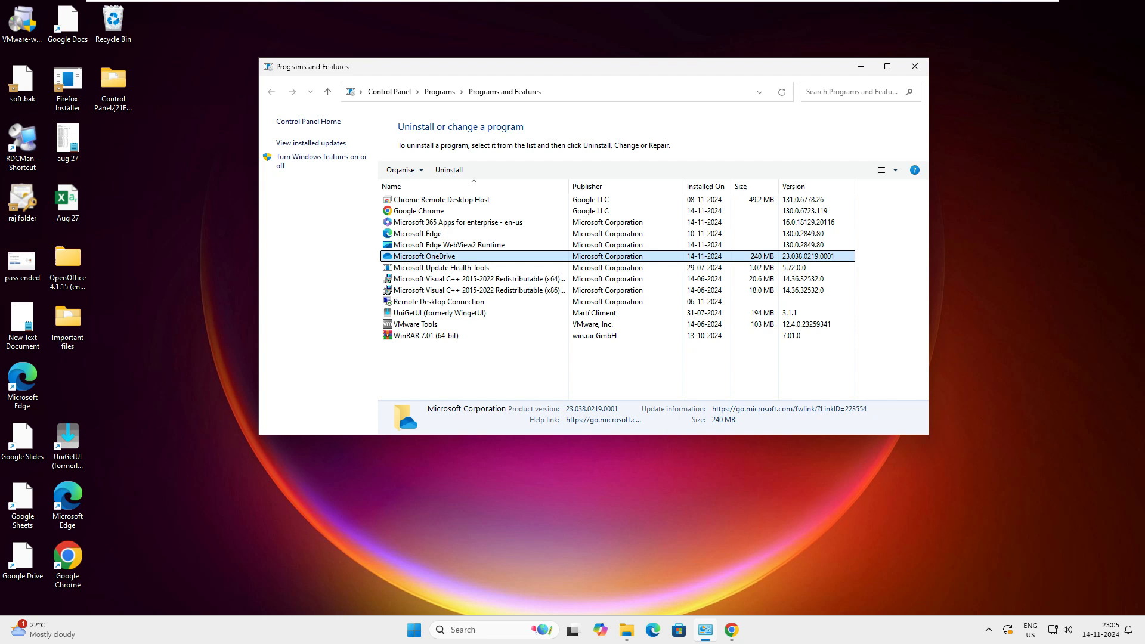
left_click(457, 222)
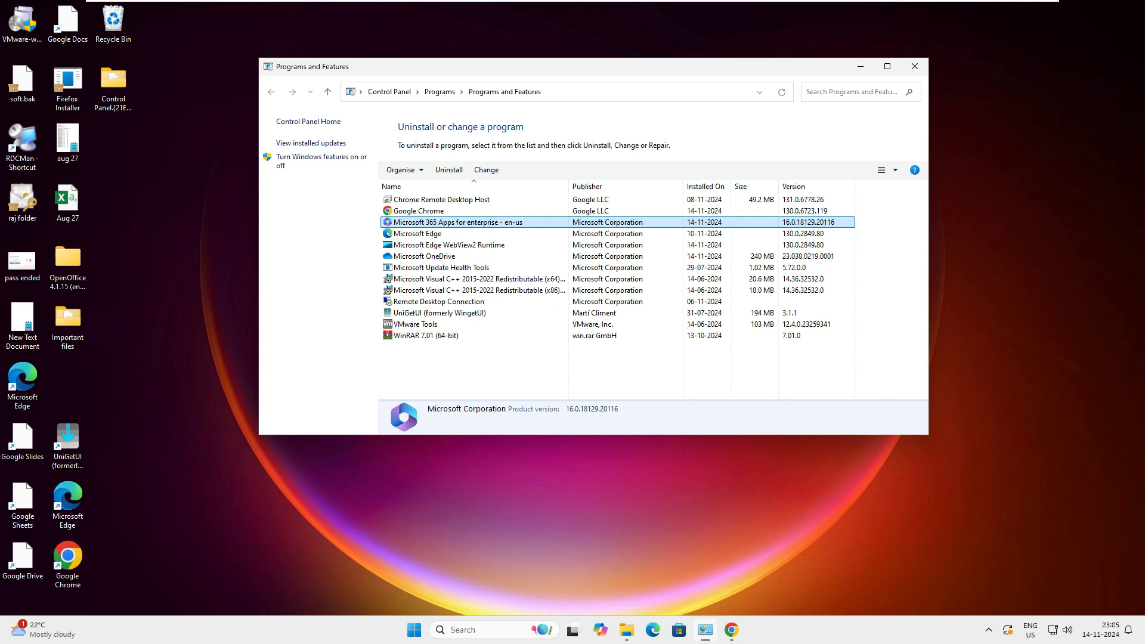
left_click(914, 66)
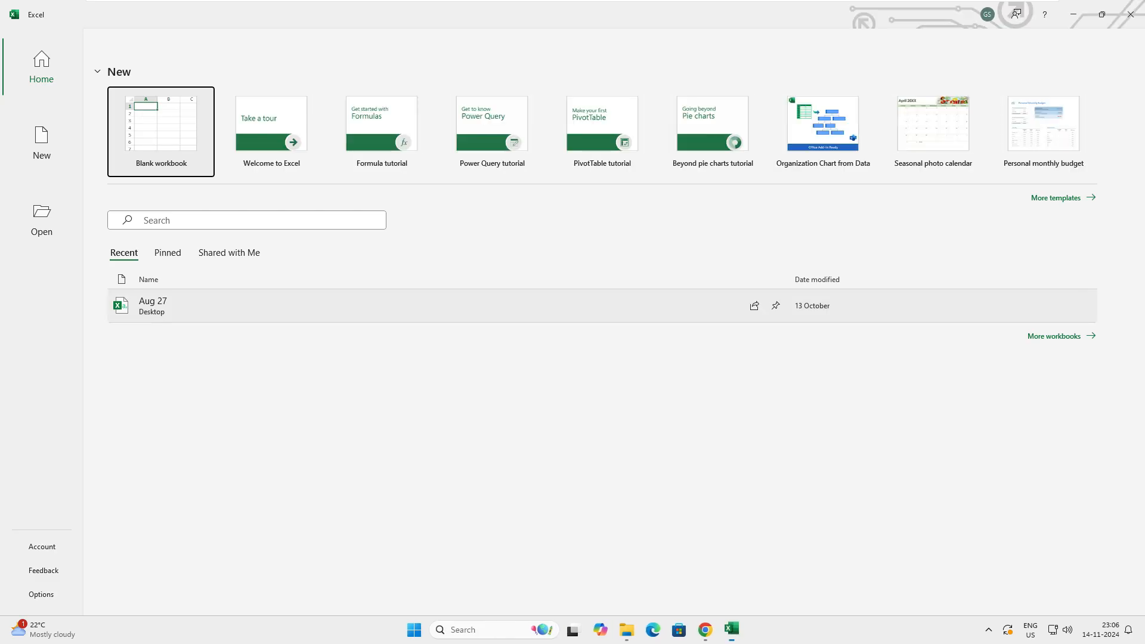
Create a blank workbook, pick the Dark Gray theme, decline the trial offer, and confirm
left_click(161, 132)
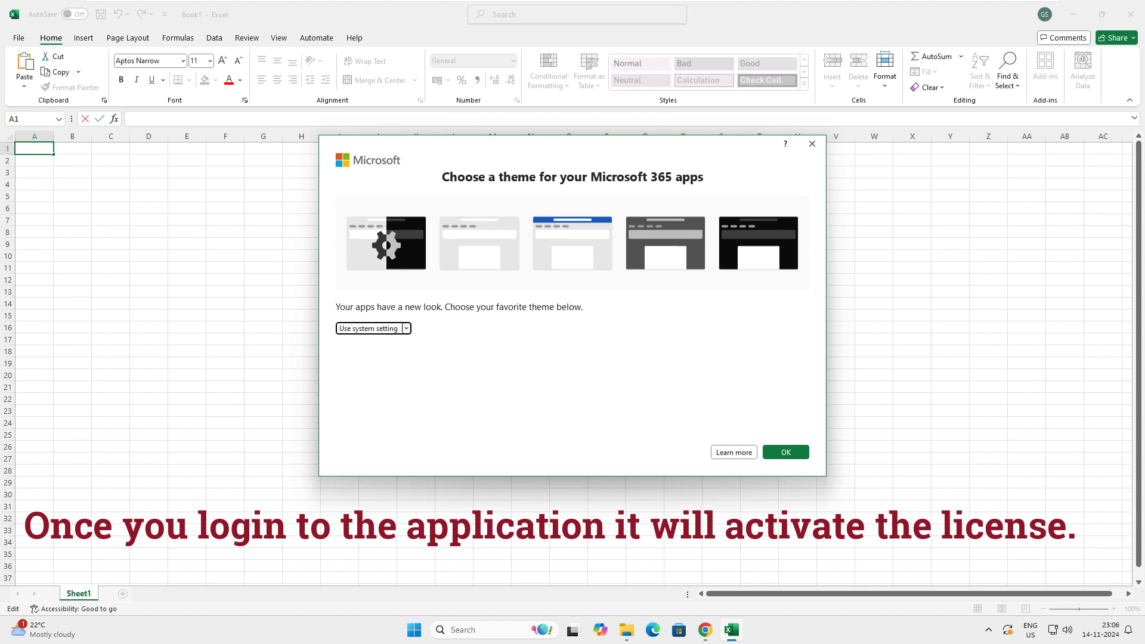
left_click(786, 452)
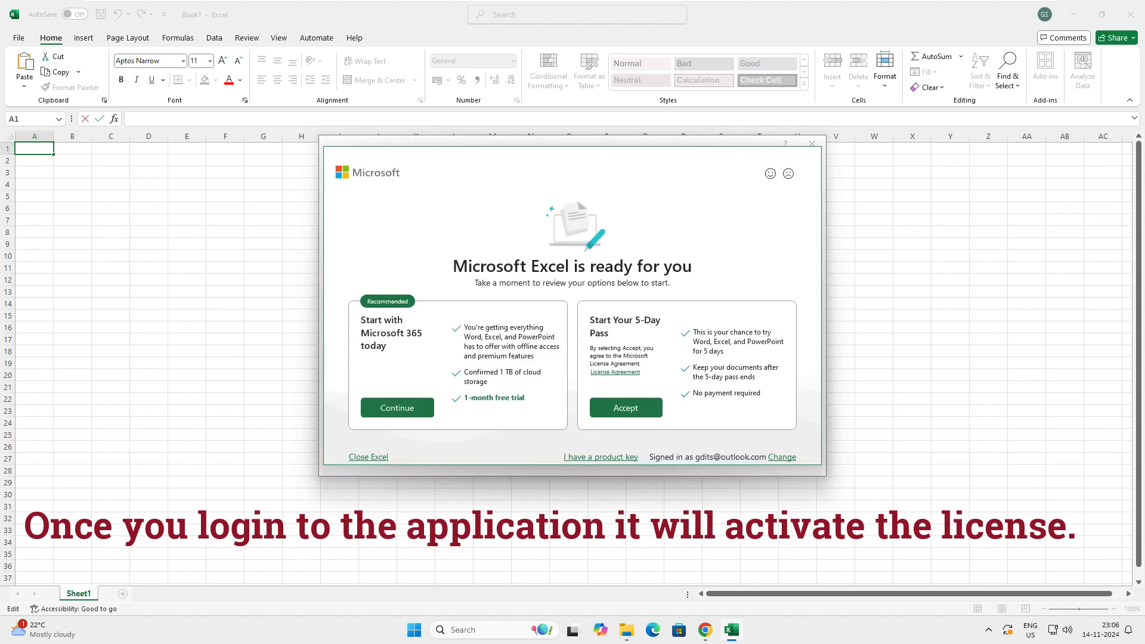
left_click(396, 408)
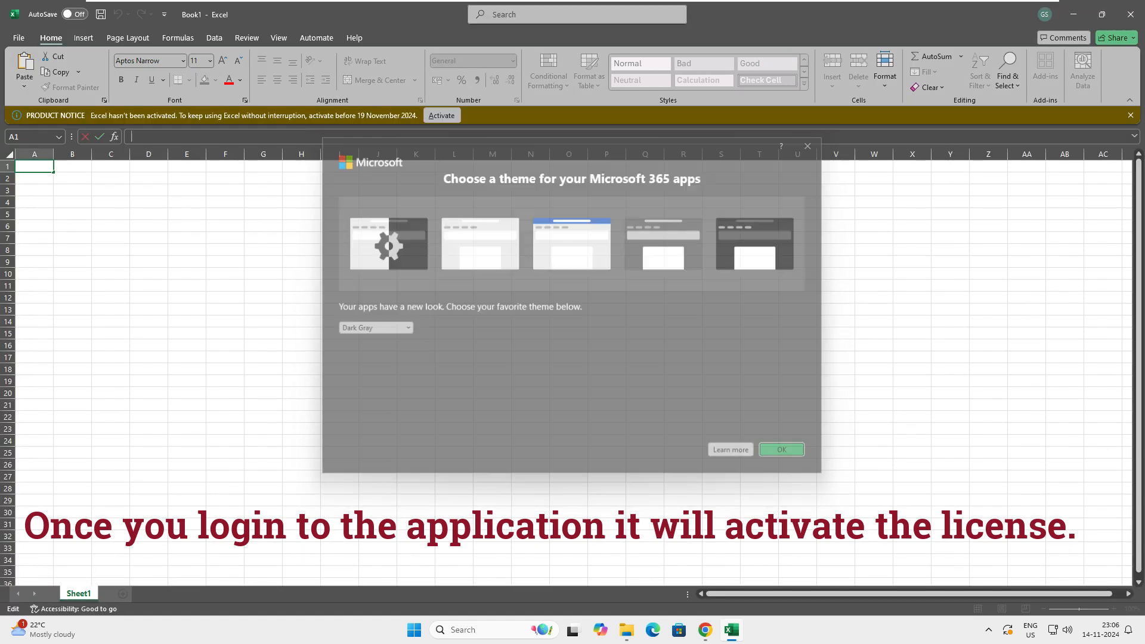
left_click(780, 450)
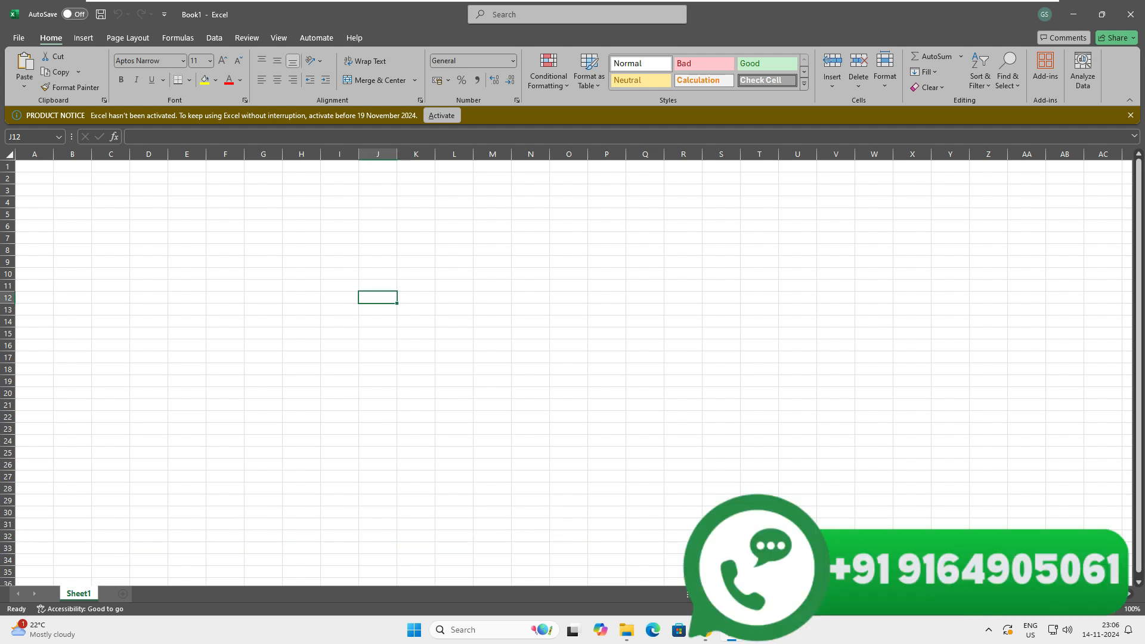
mouse_move(1135, 14)
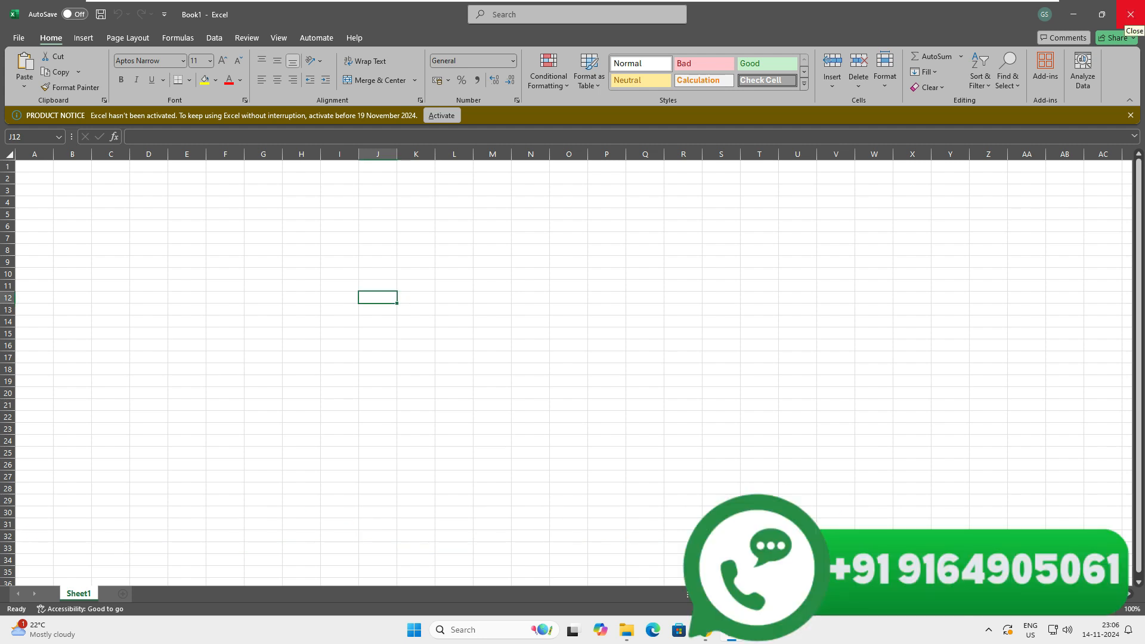